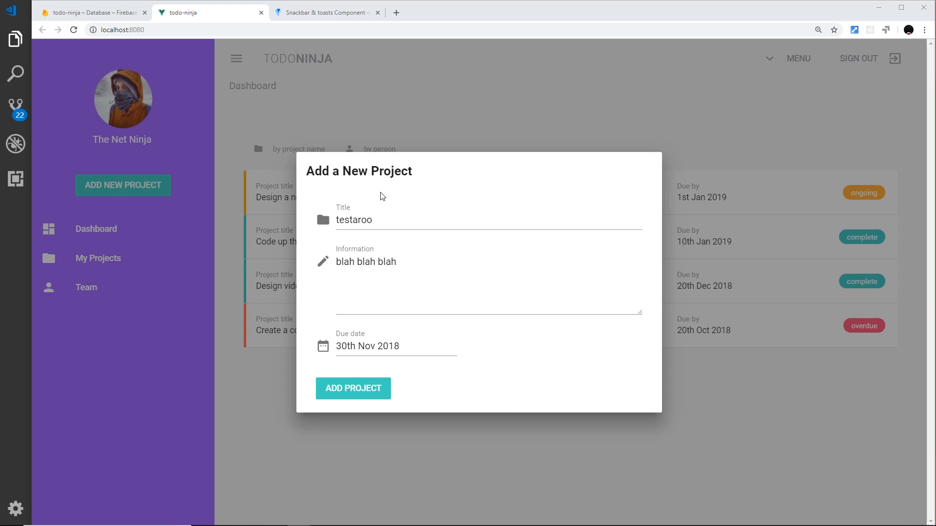
mouse_move(766, 257)
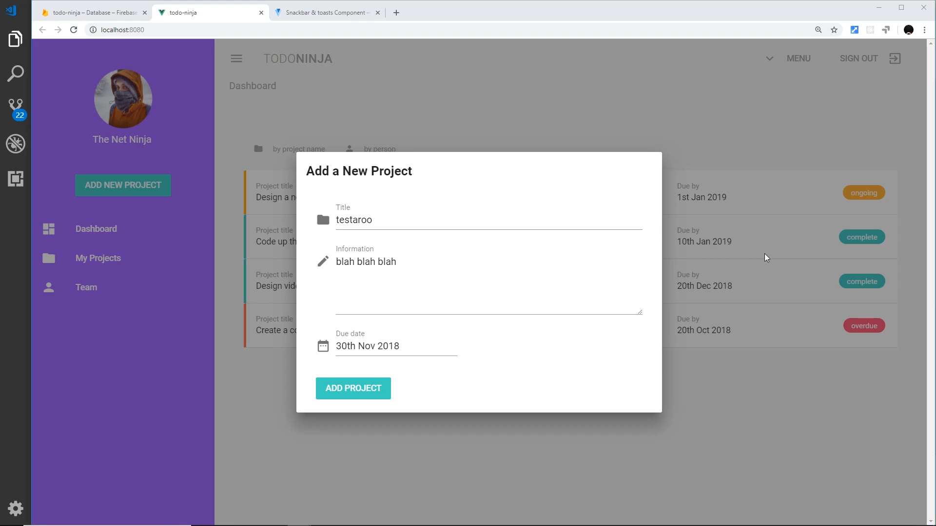
Step: Submit the testaroo project via ADD PROJECT, closing the form over the dashboard
click(353, 389)
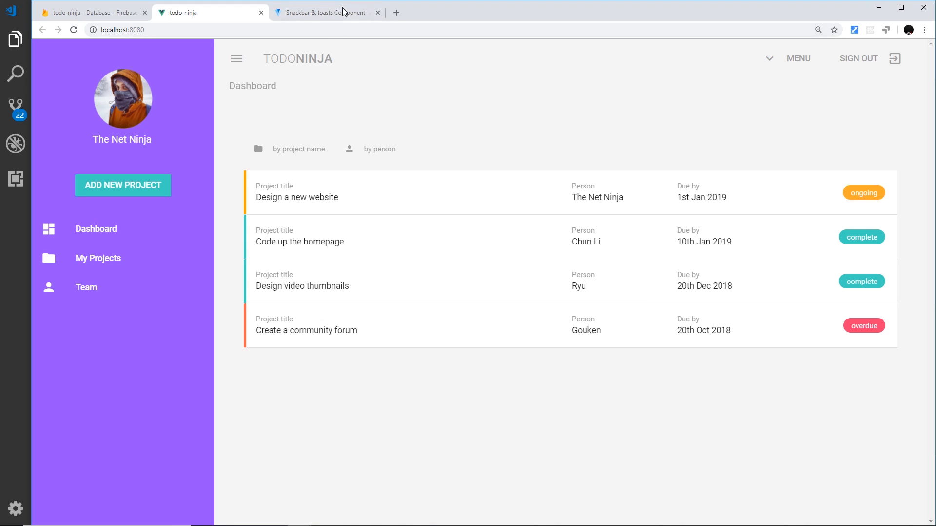
Step: Trigger the Vuetify docs demo snackbar reading 'Hello, I'm a snackbar'
click(325, 12)
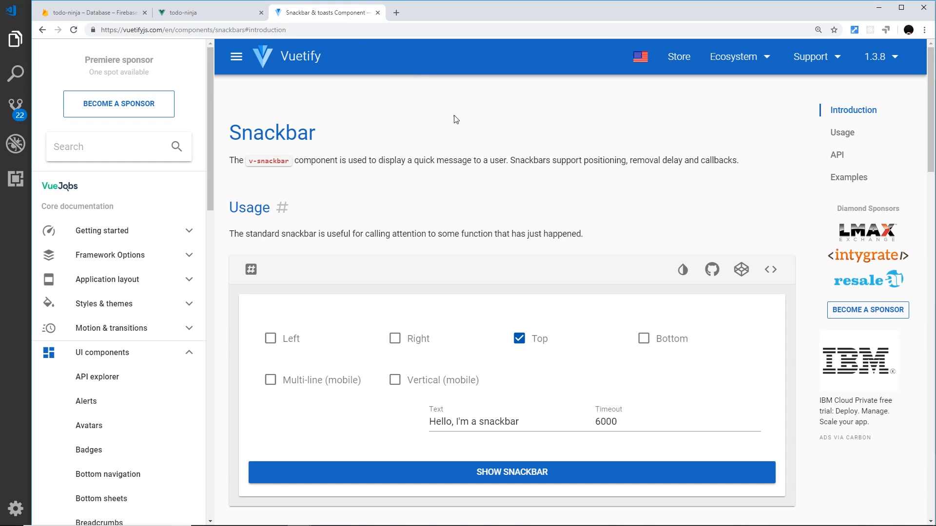
click(511, 472)
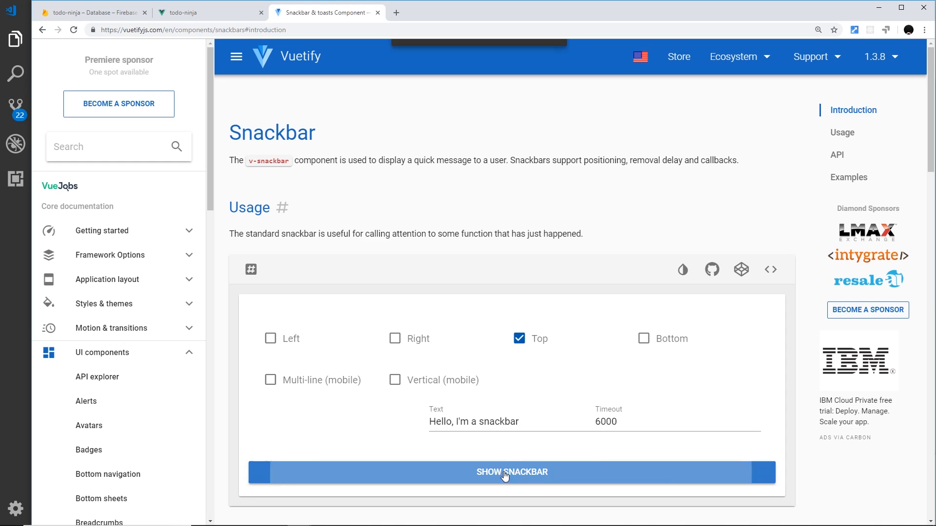
click(512, 472)
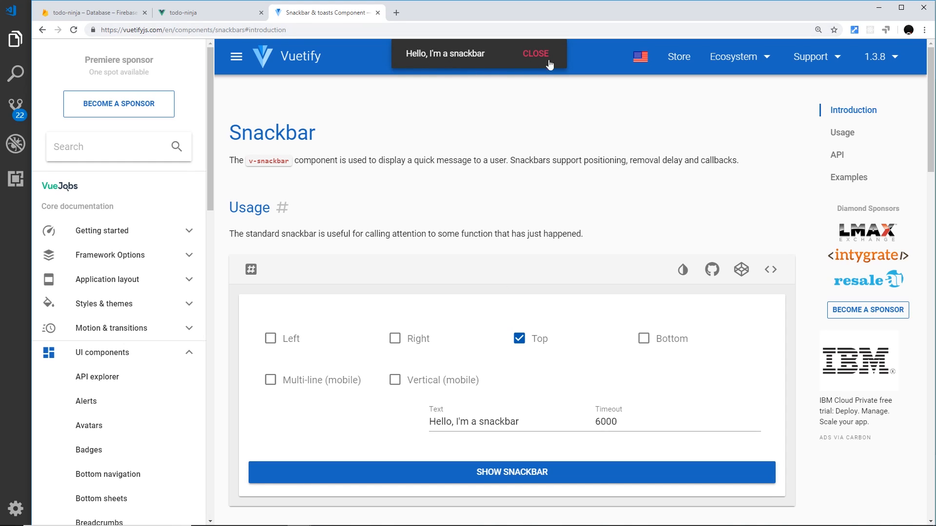
mouse_move(525, 80)
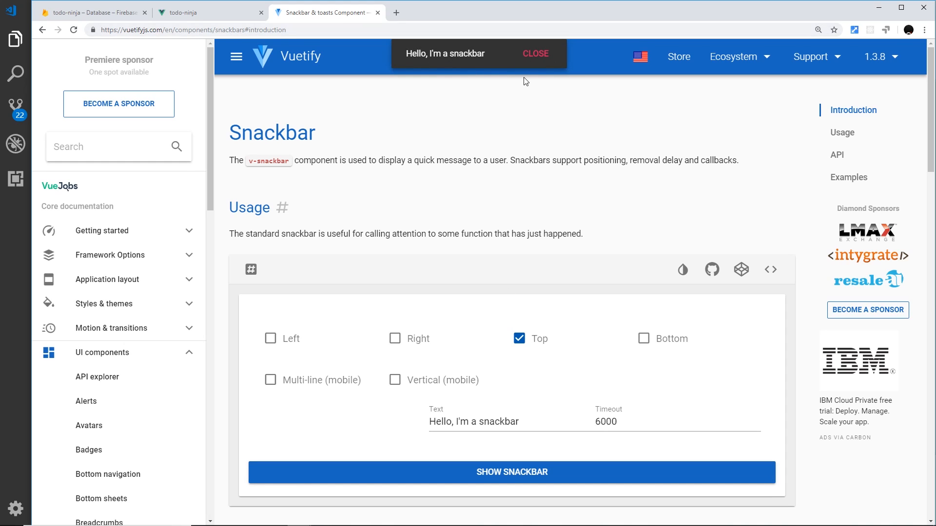
Step: Return to the todo-ninja app, then bring up Navbar.vue's drawer markup in the editor
click(209, 11)
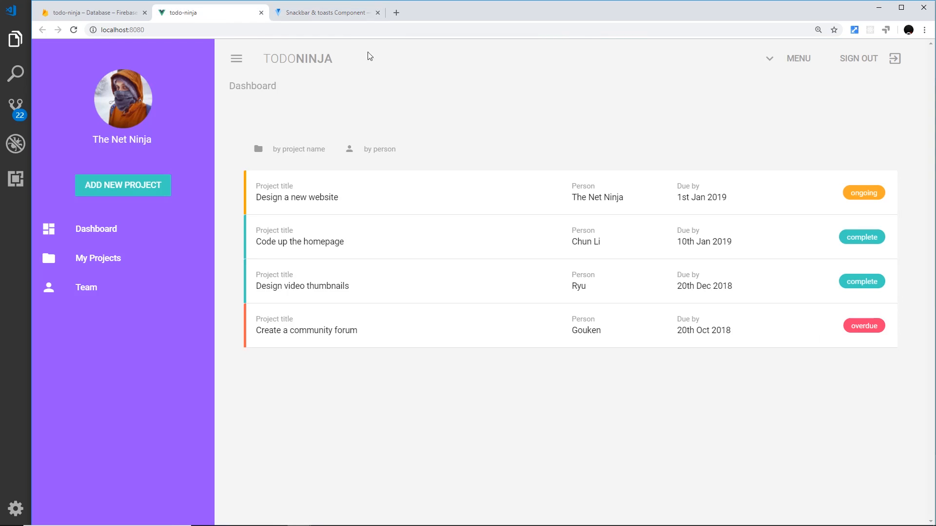
mouse_move(648, 51)
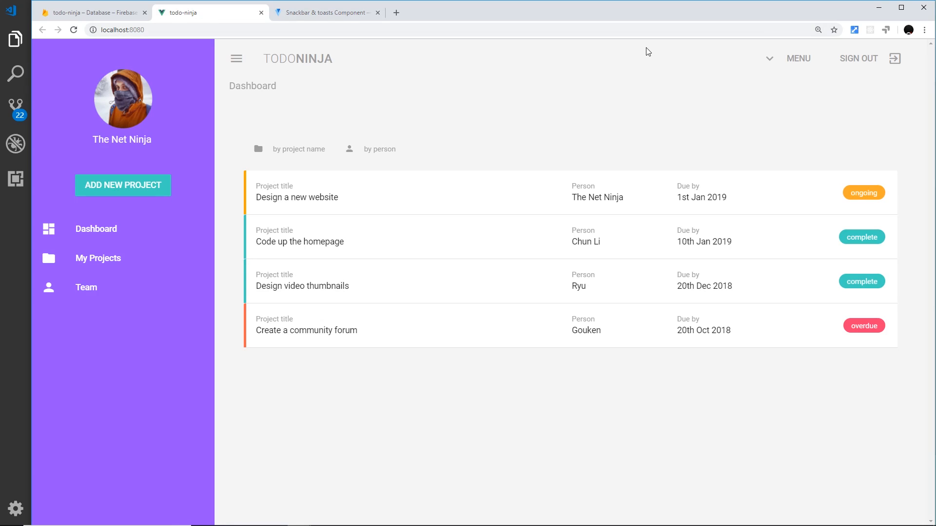
mouse_move(16, 275)
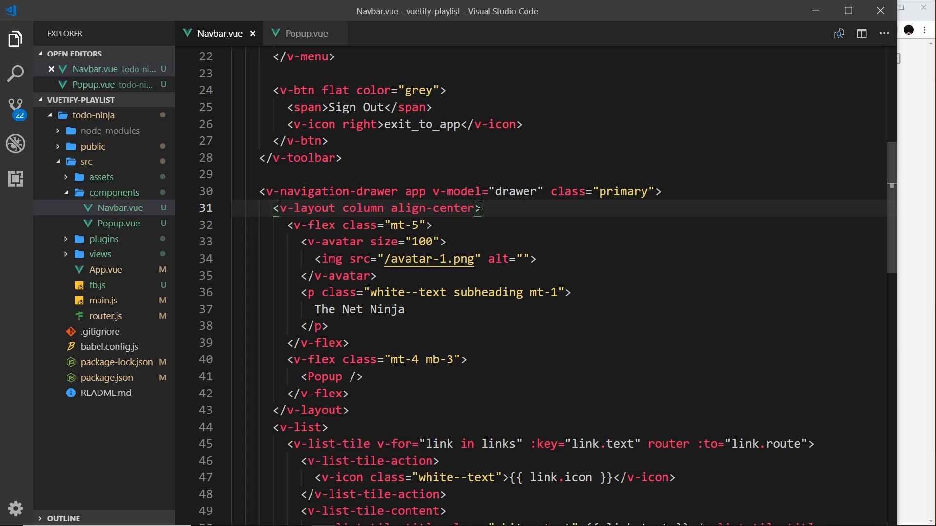
click(305, 33)
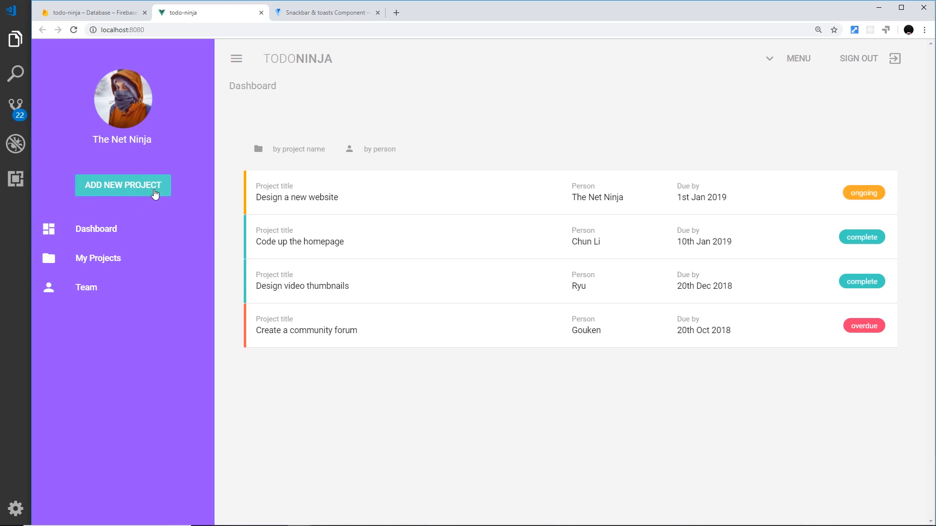
mouse_move(618, 51)
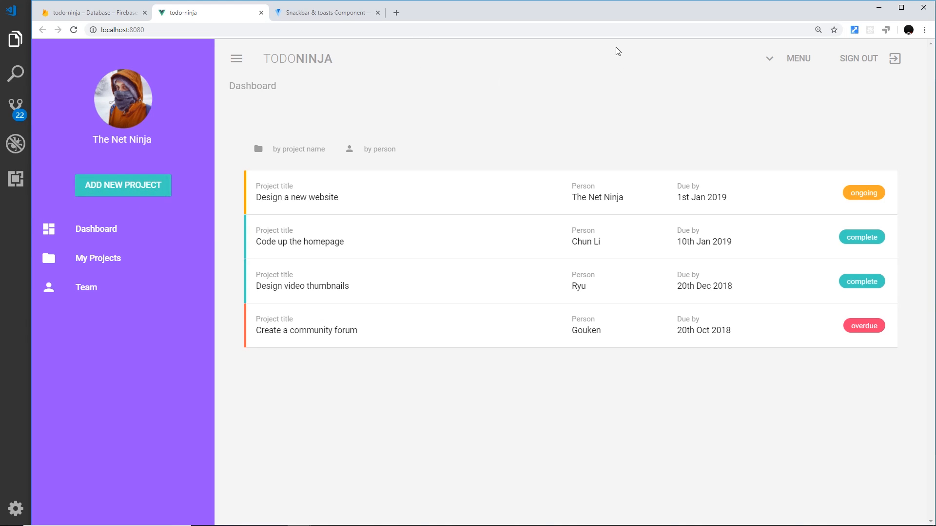
mouse_move(757, 76)
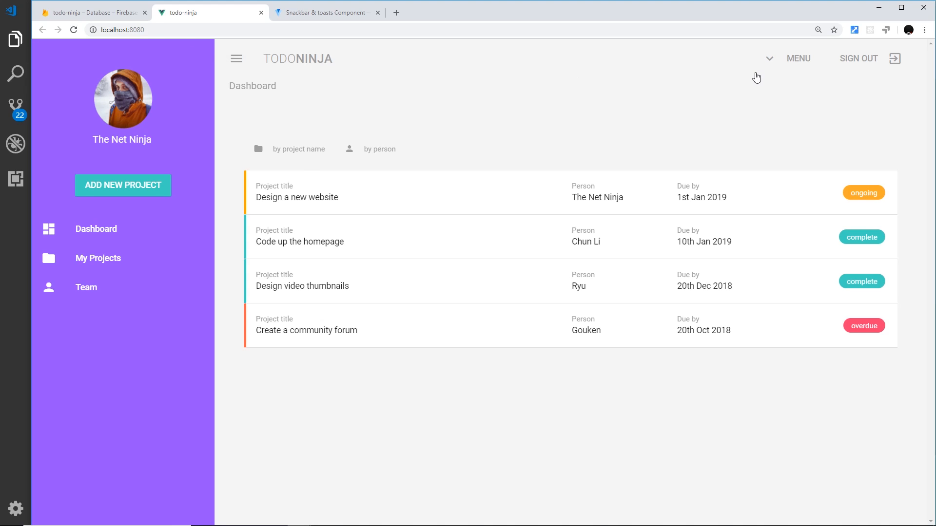
mouse_move(736, 76)
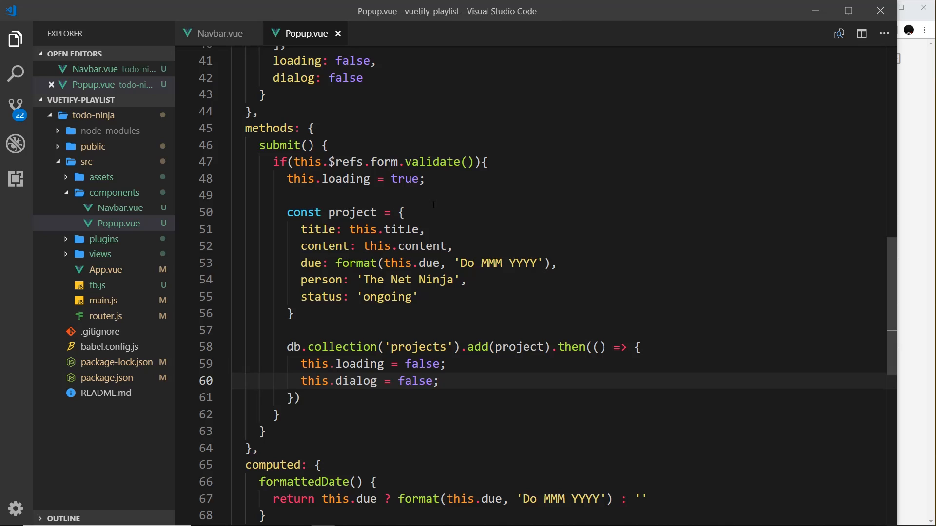
click(218, 33)
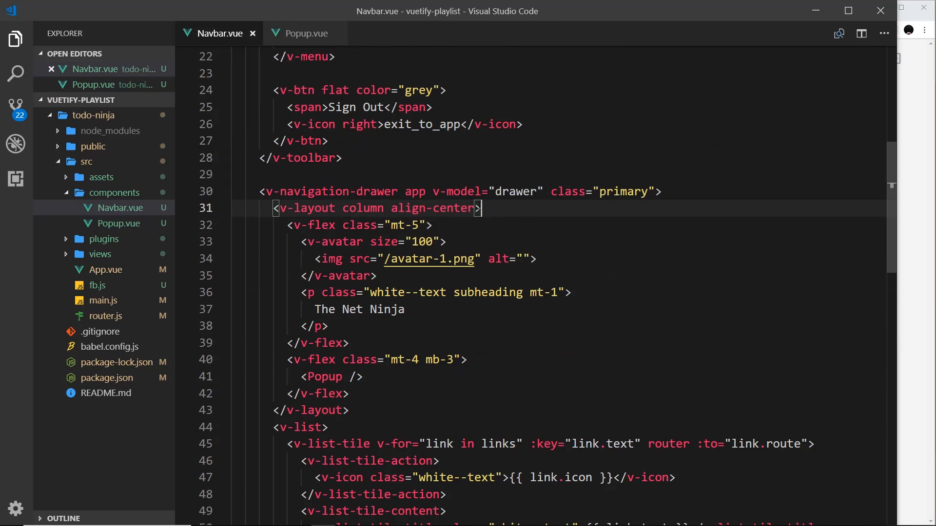
Step: Add a v-snackbar in the nav reading 'Awesome! You added a new project.'
scroll(up, 3)
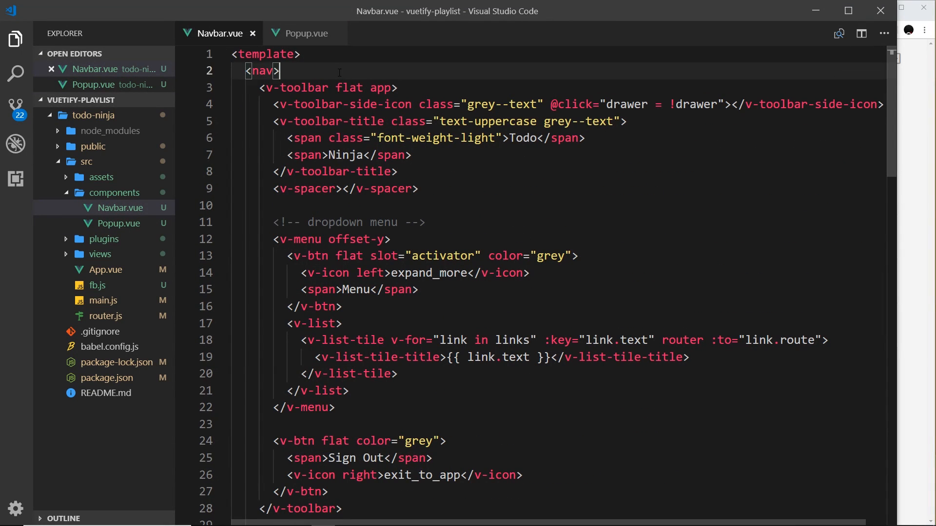
key(Enter)
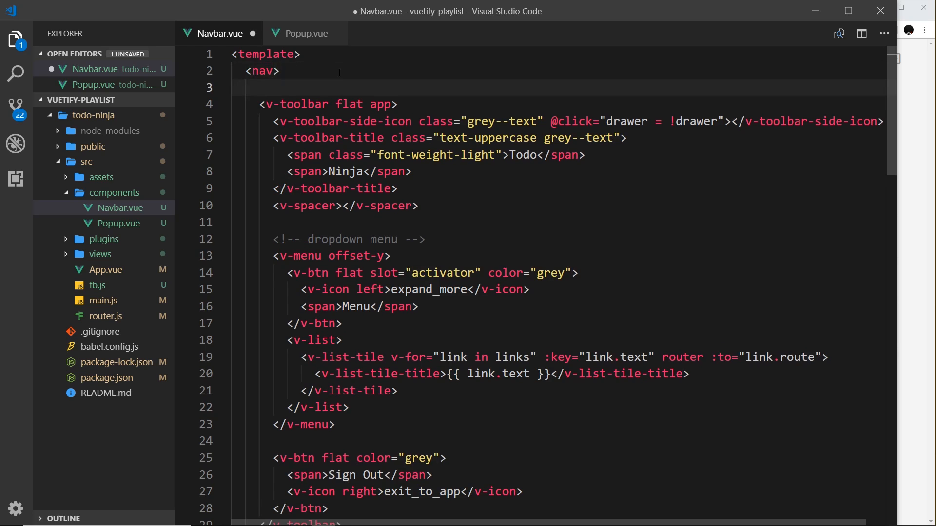
key(enter)
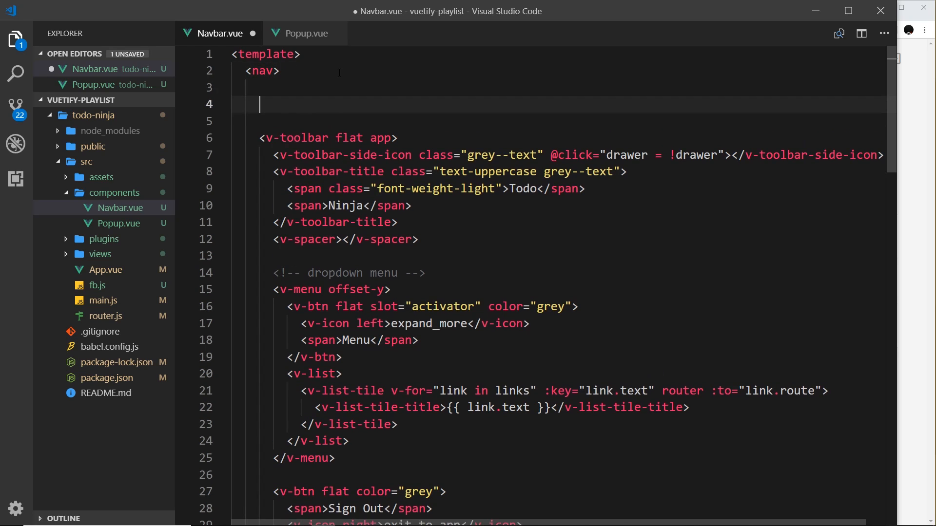
text(v-)
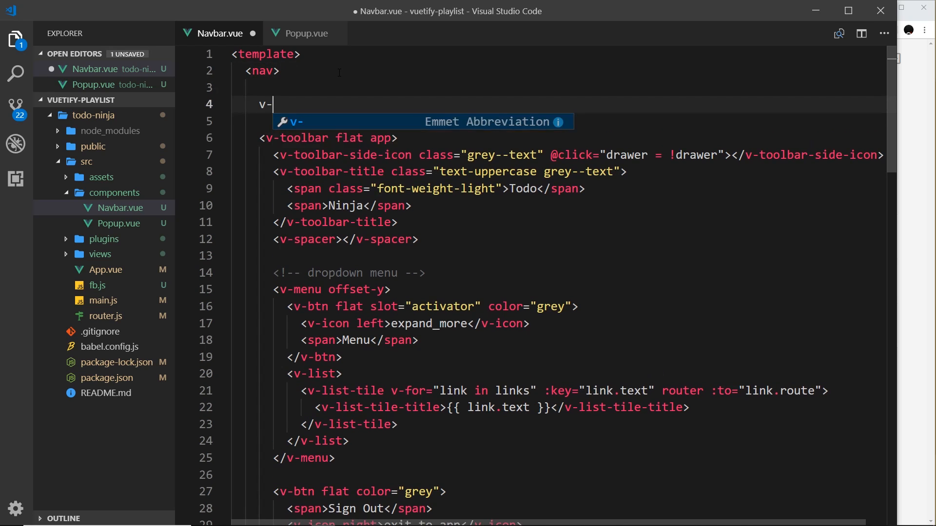
text(snackbar></v-snackbar>)
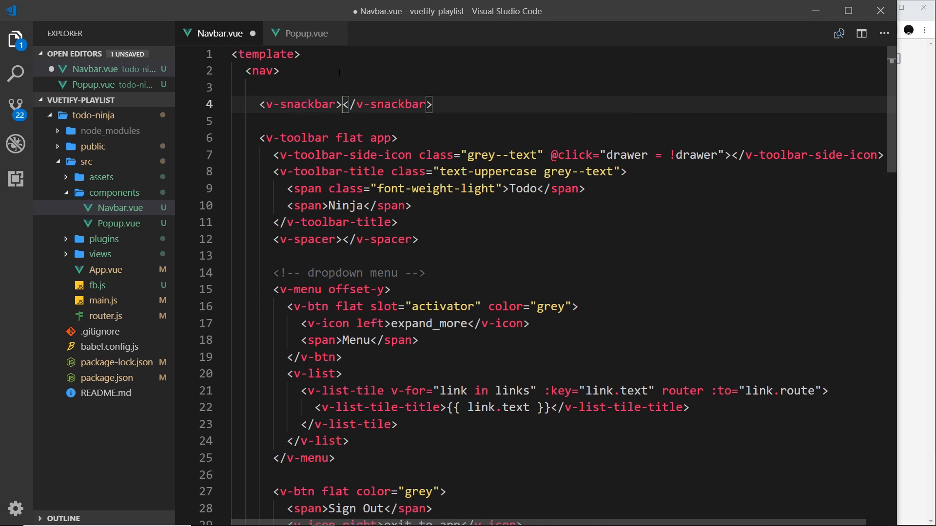
key(Enter)
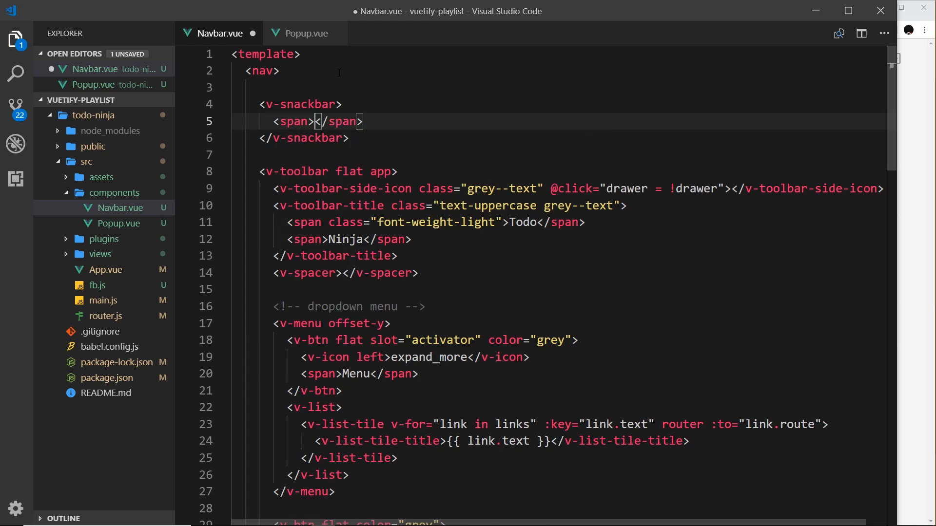
text(Awesome)
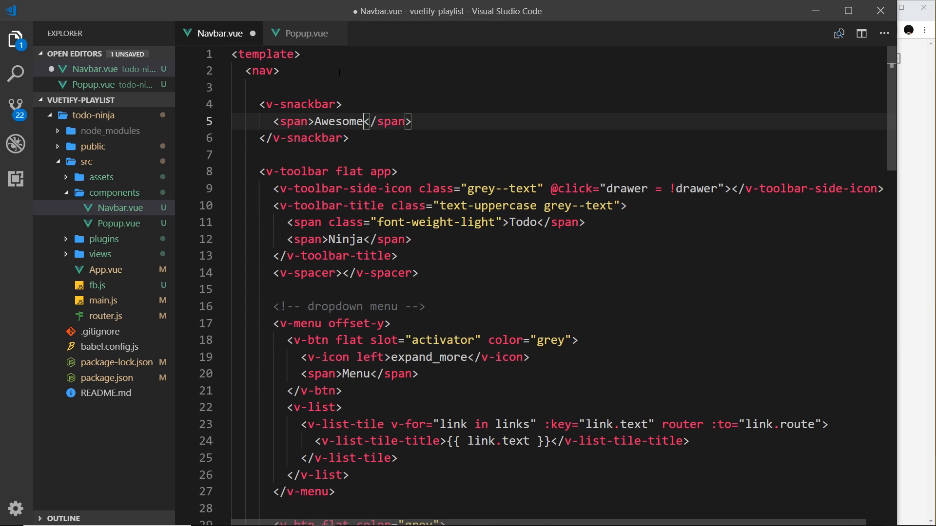
text(! You added a new)
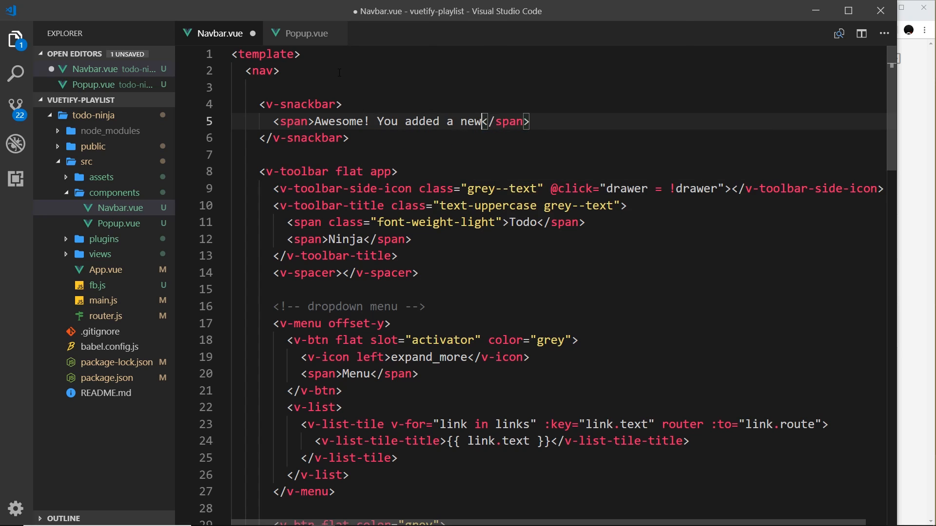
text(project.)
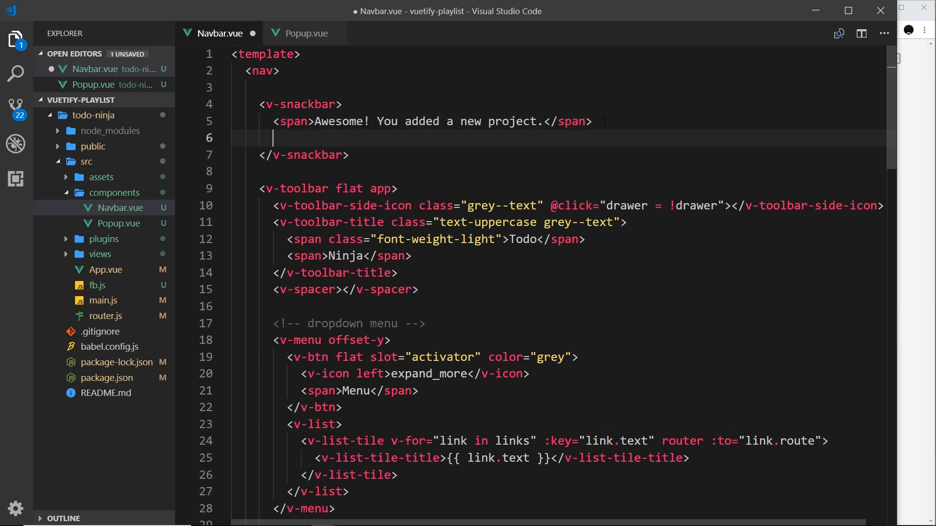
Step: Give the snackbar a flat white Close v-btn and save Navbar.vue
text(v-btn></v-btn>)
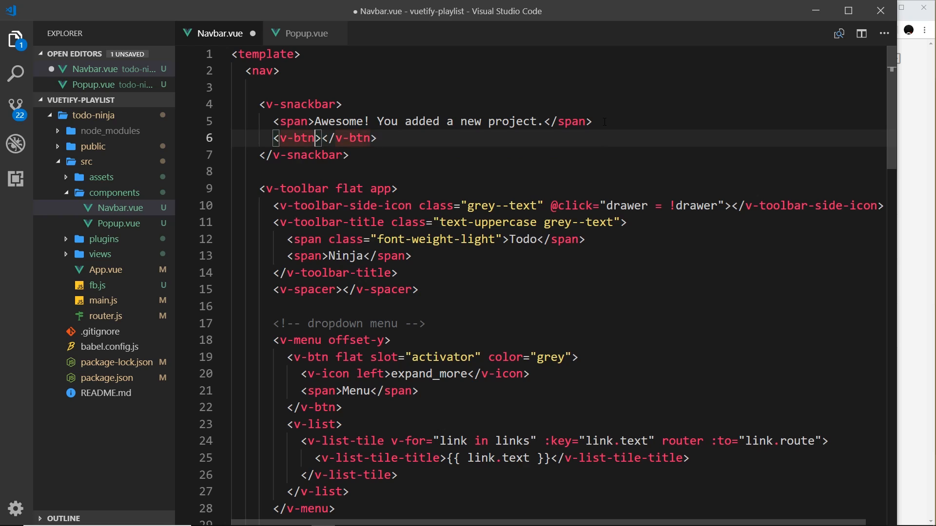
text(flat)
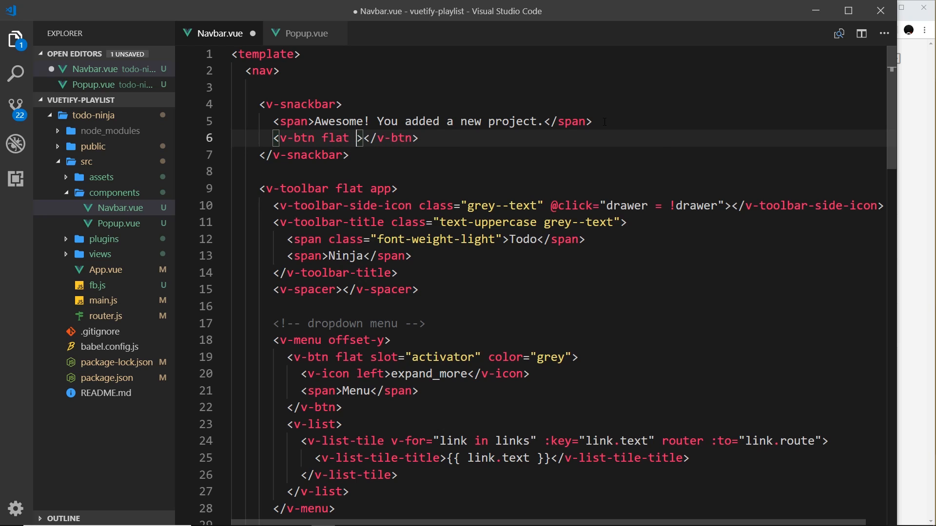
text(color="")
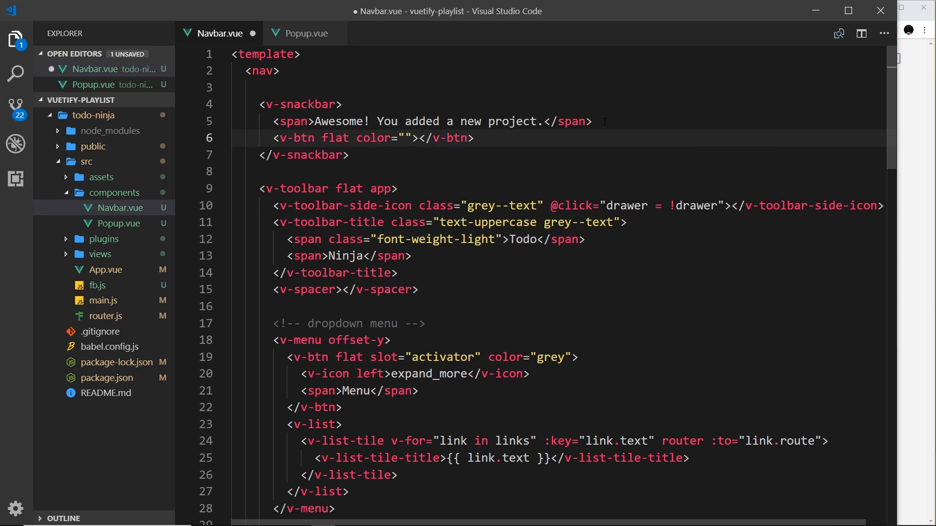
text(white)
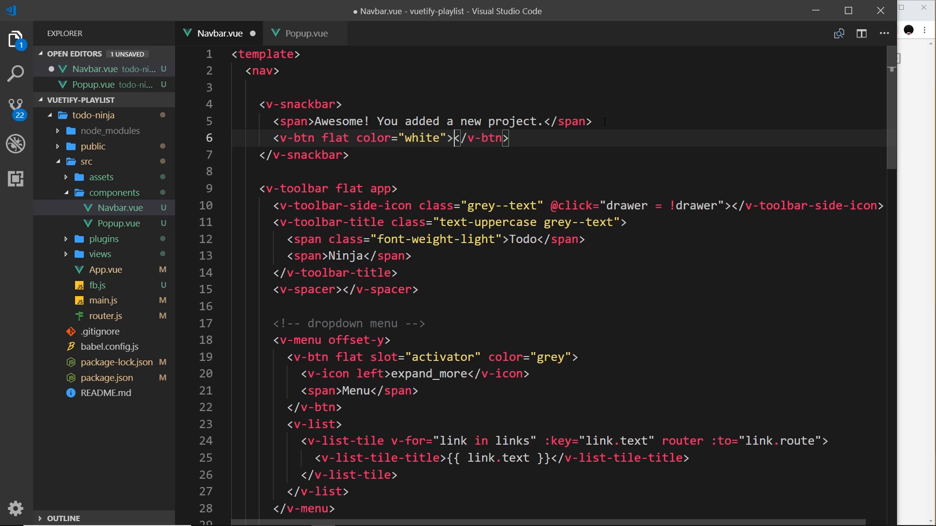
text(Close)
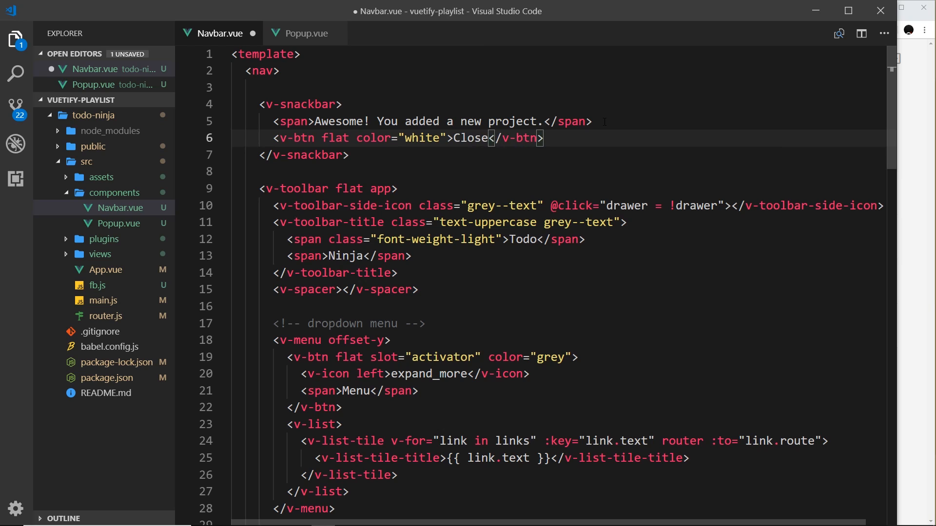
key(ctrl+s)
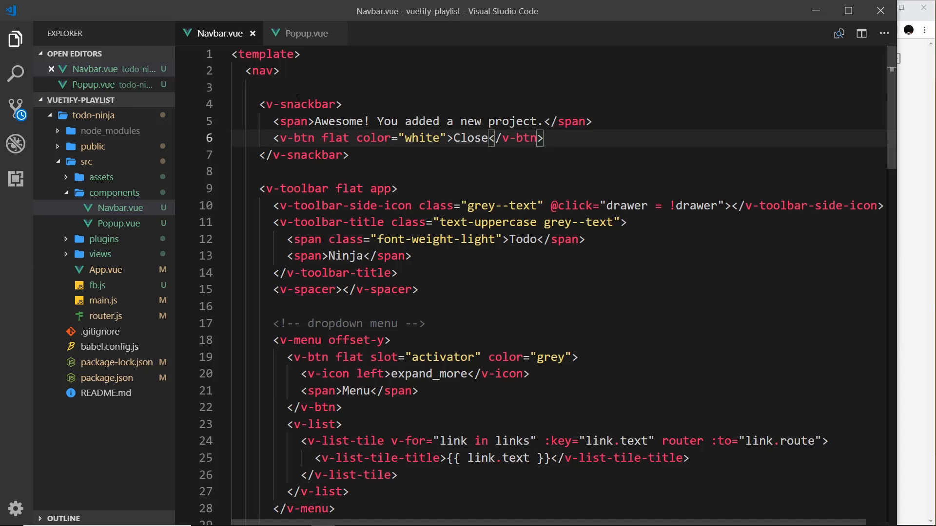
Step: Bind v-snackbar with v-model to a new data property snackbar: true and check it in the app
text(v-model=")
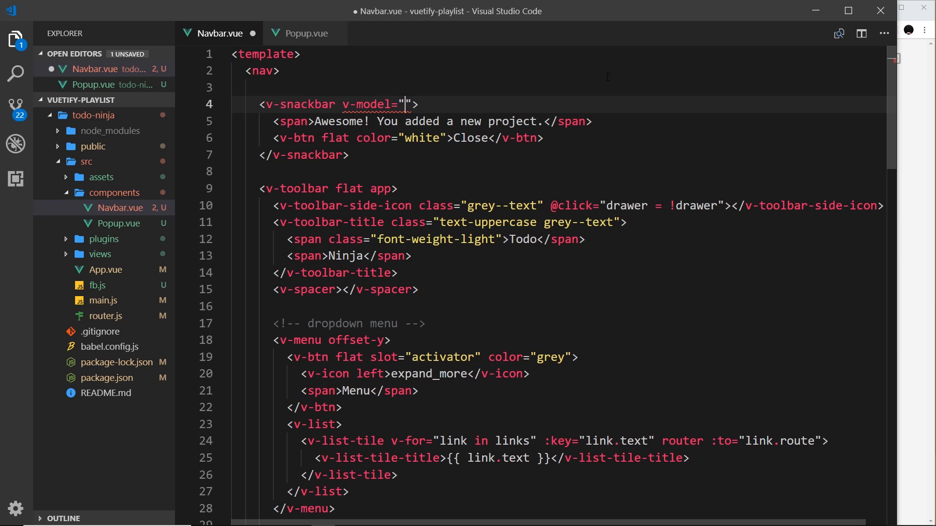
text(snackbar)
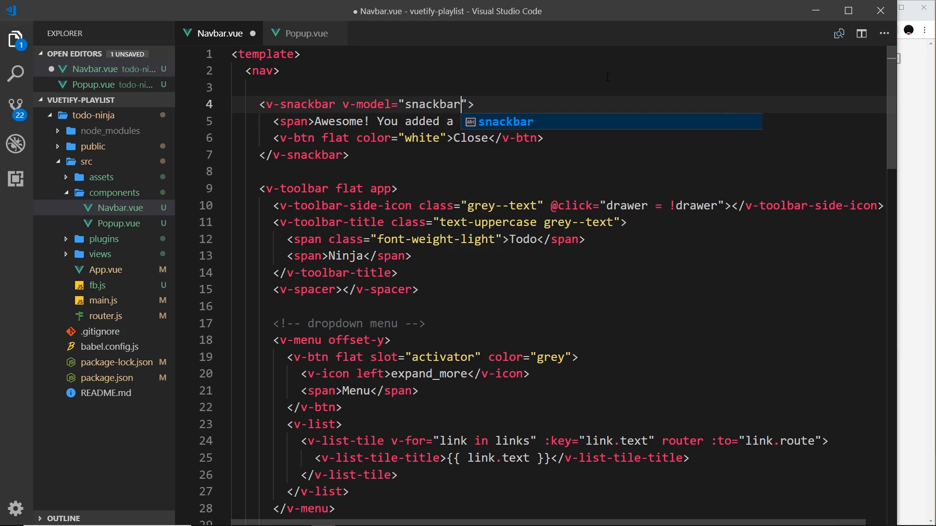
scroll(down, 3)
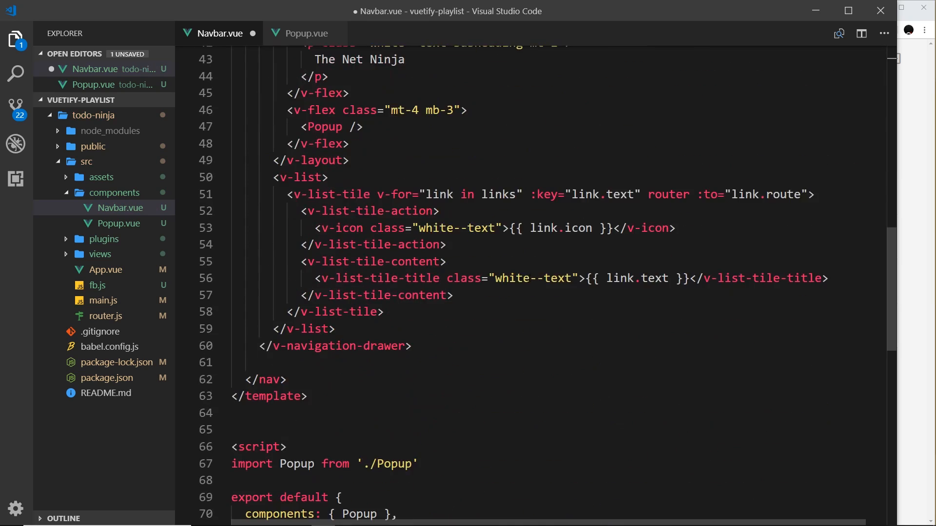
scroll(down, 3)
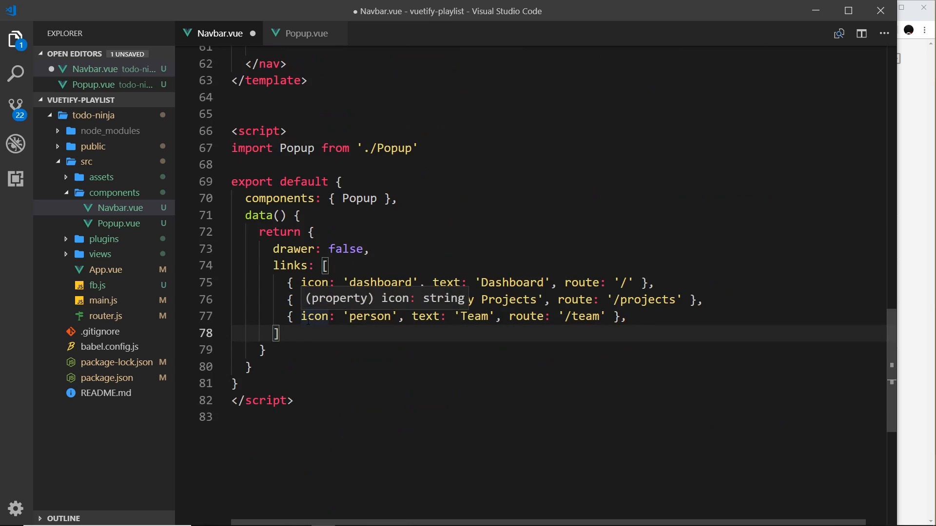
text(snack)
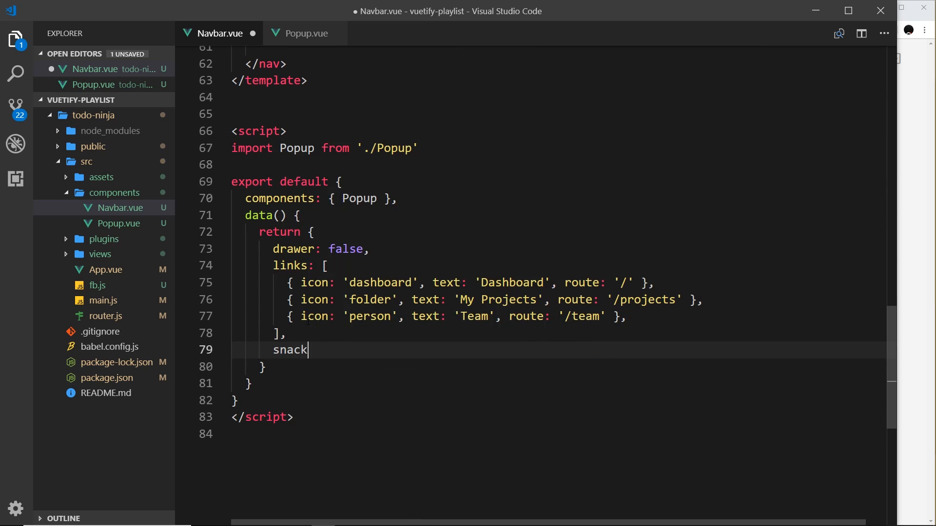
text(bar: tr)
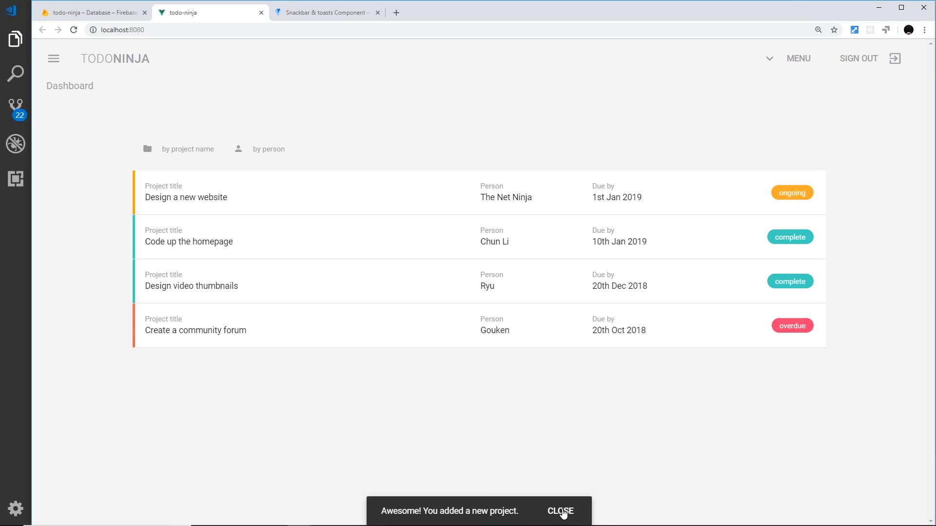
mouse_move(399, 506)
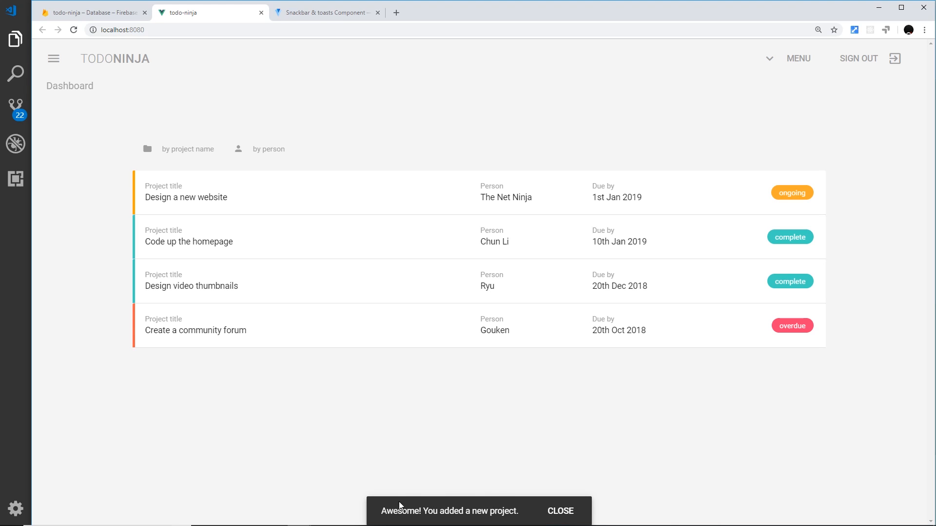
click(559, 511)
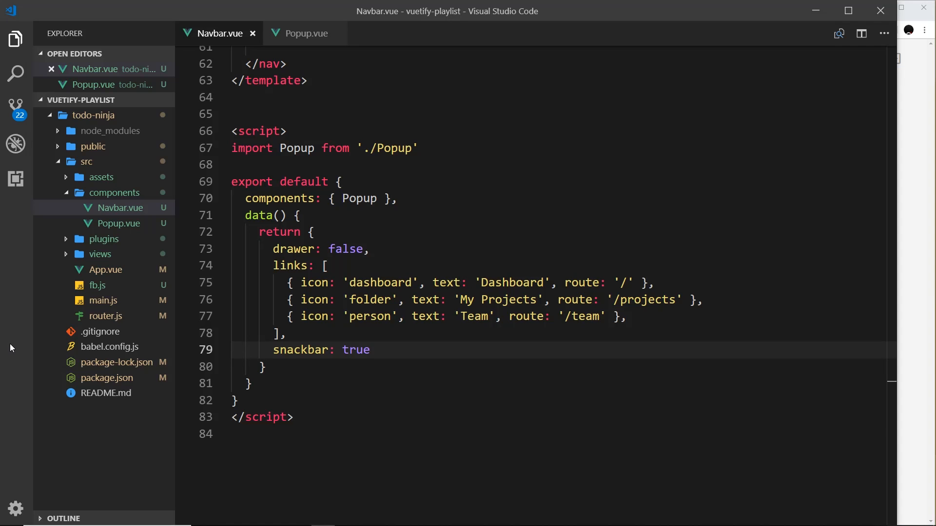
Step: Add :timeout="4000" and top to v-snackbar, then start a color attribute
scroll(up, 3)
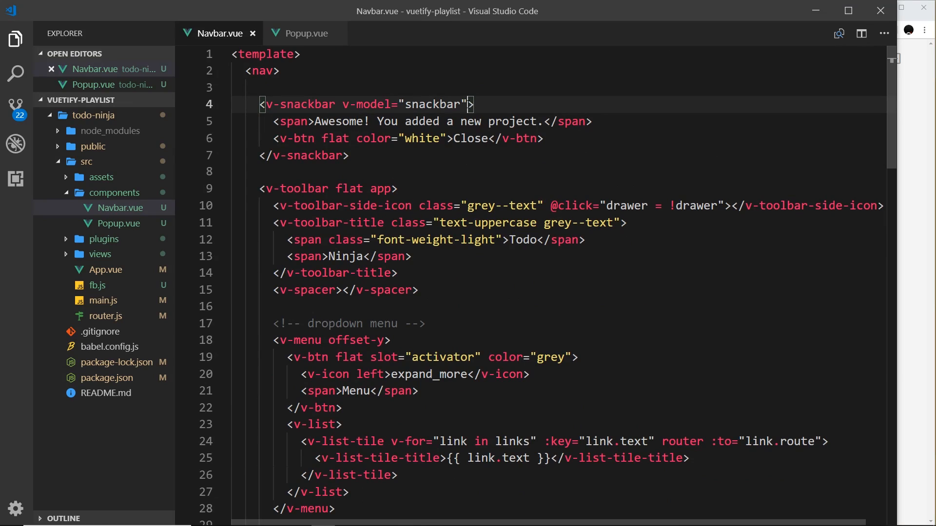
text(timeout)
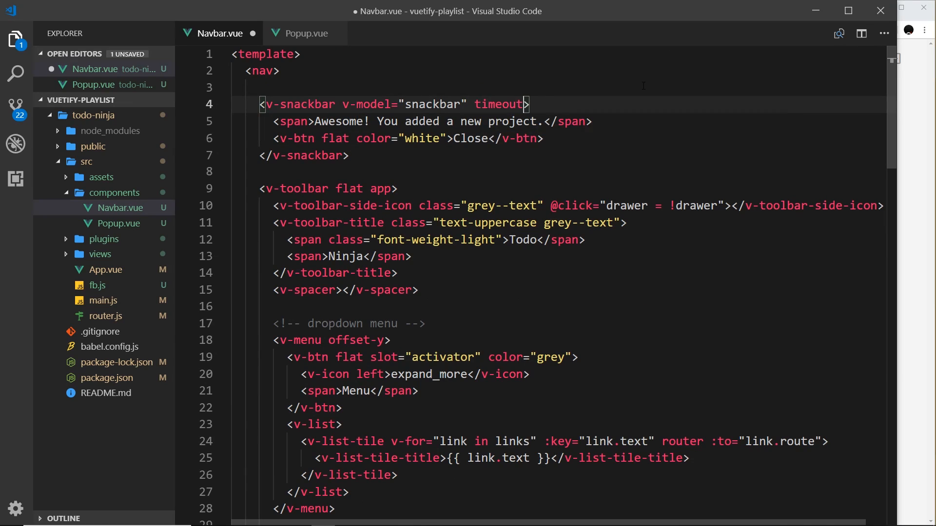
text(="")
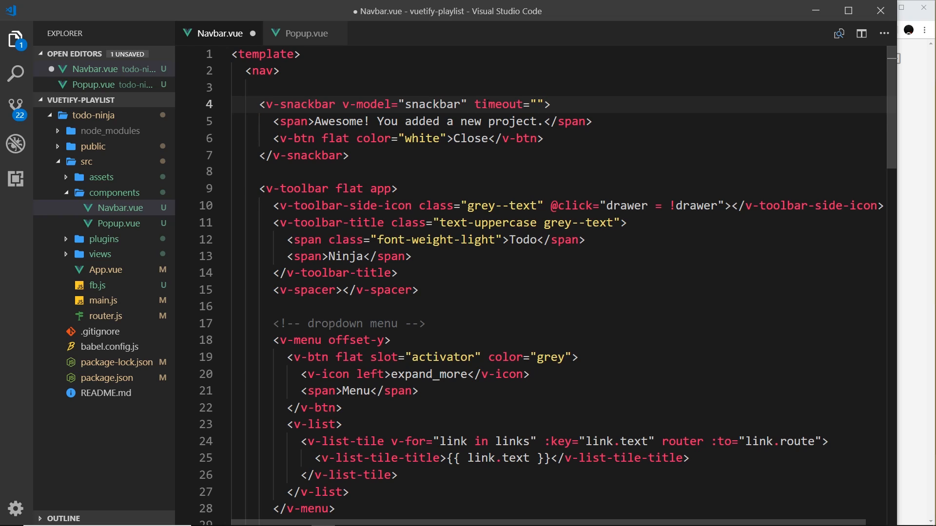
text(:)
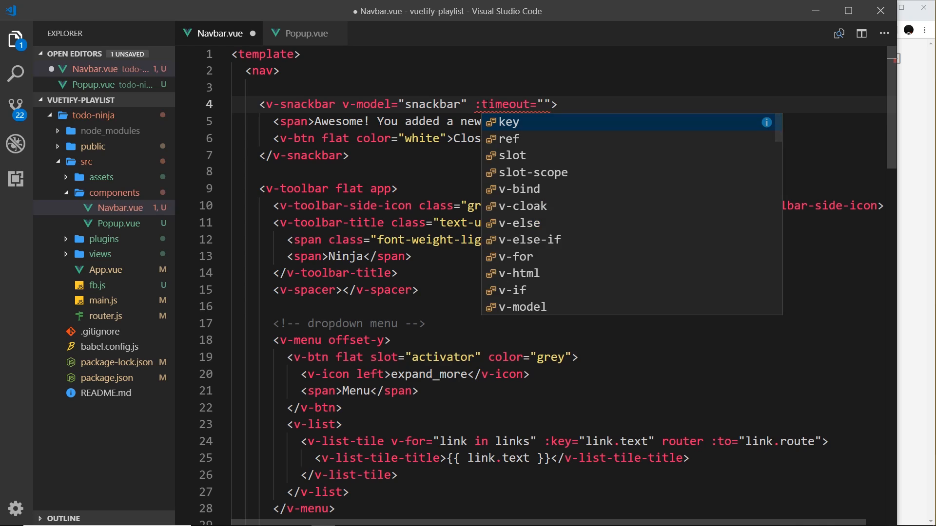
key(Escape)
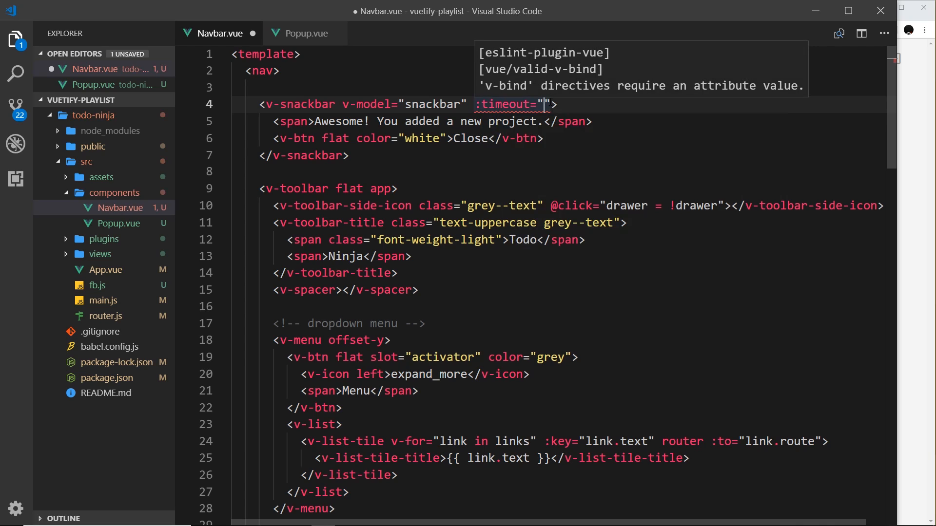
text(4000)
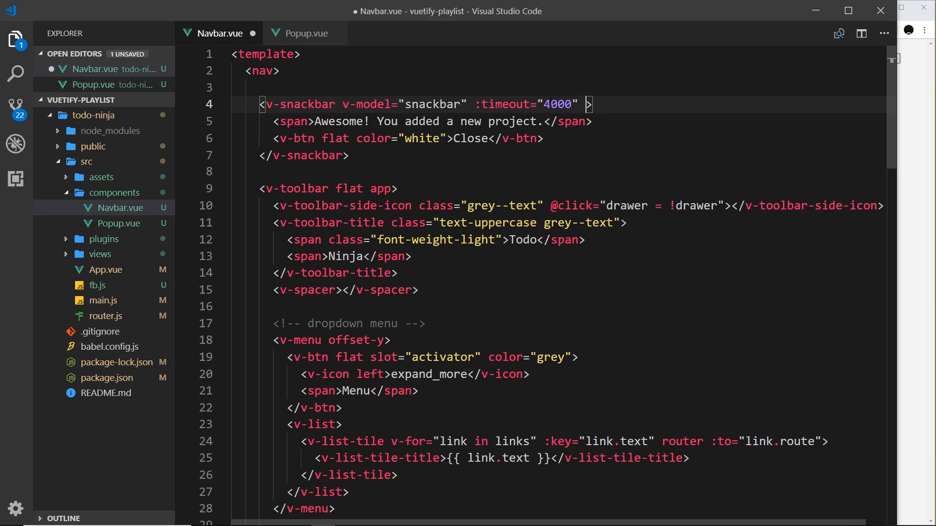
text(top)
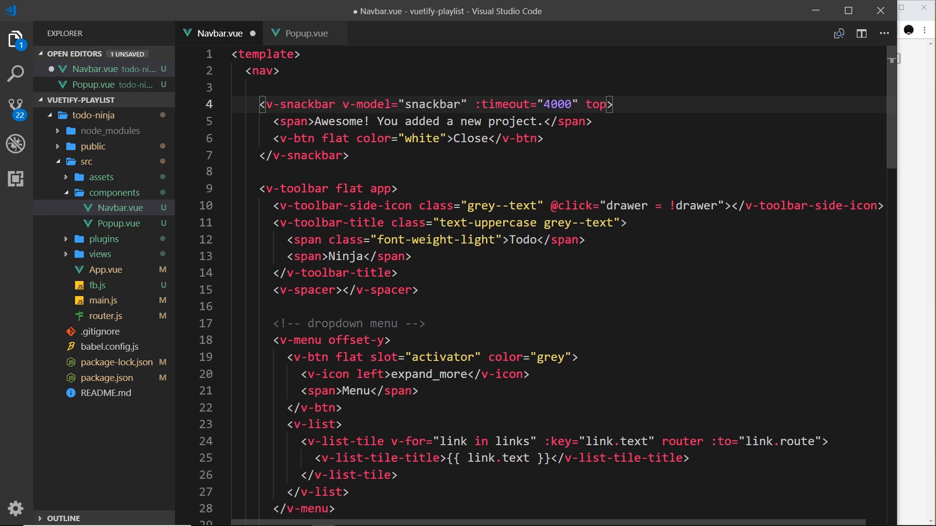
text(color)
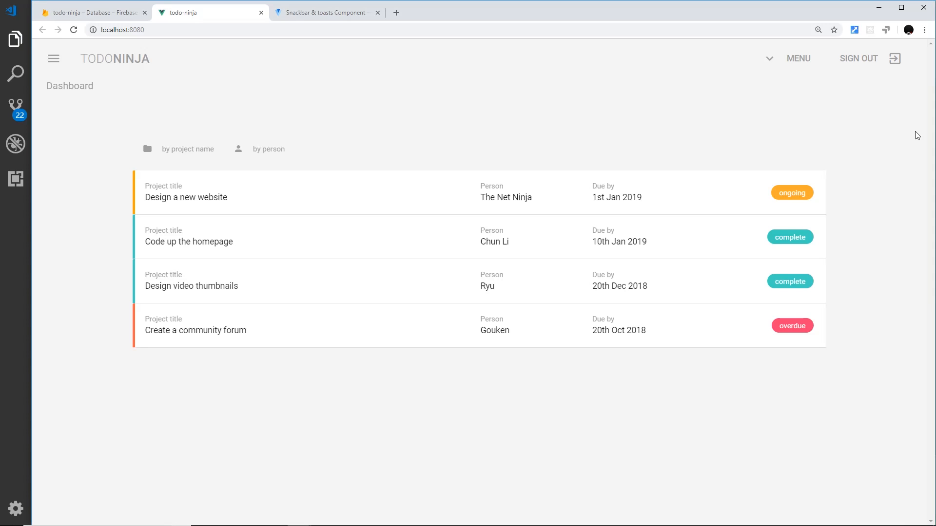
Step: Reload the dashboard to see the green snackbar at the top, then dismiss it with CLOSE
click(73, 31)
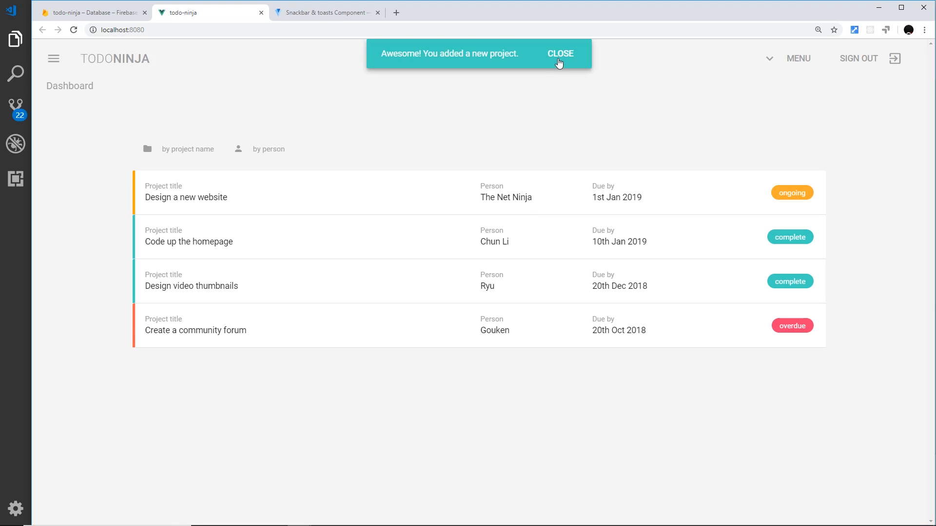
mouse_move(560, 53)
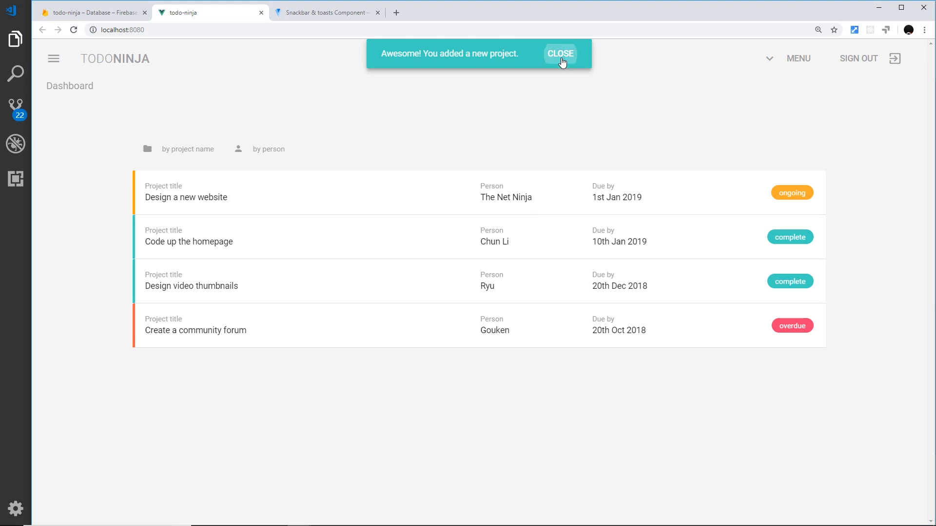
click(560, 53)
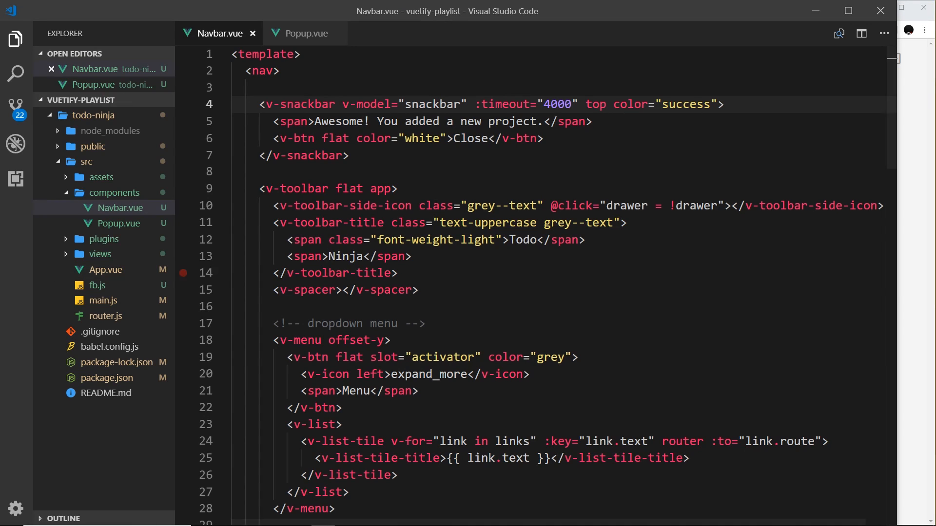
double_click(432, 105)
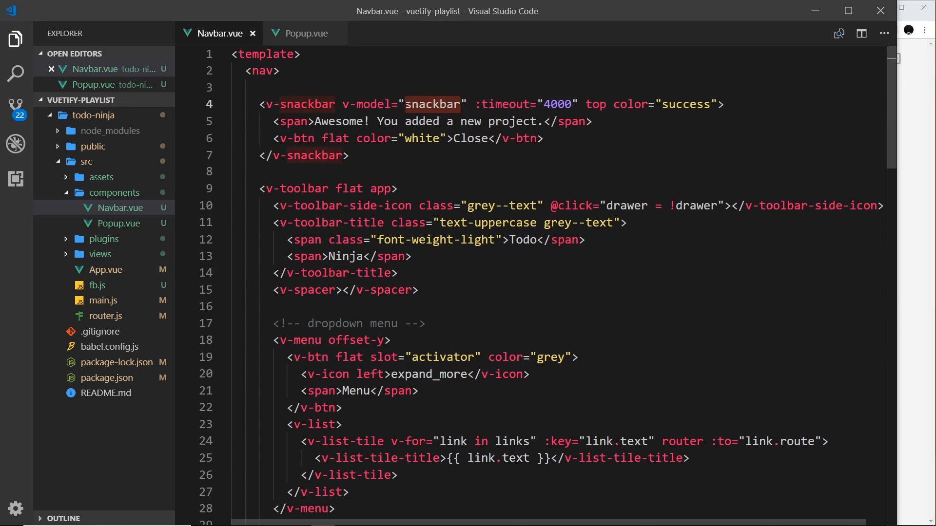
click(467, 104)
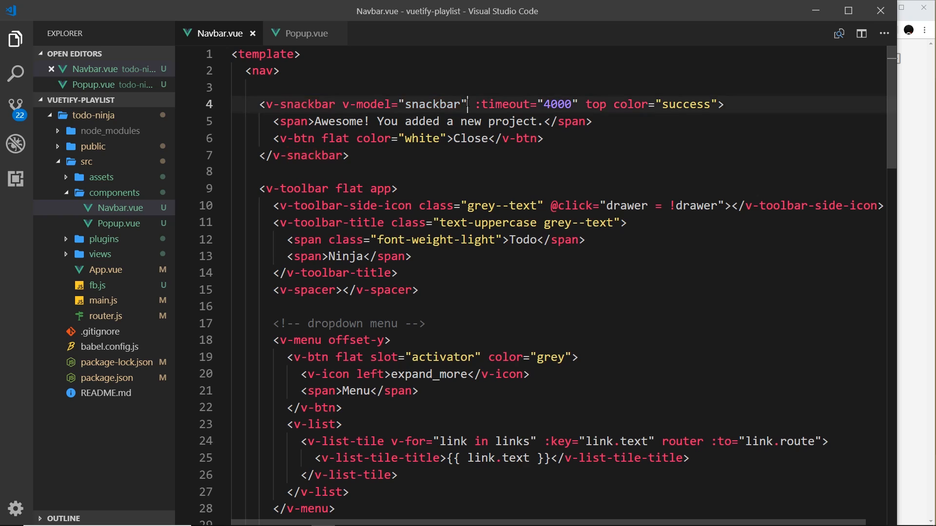
double_click(404, 104)
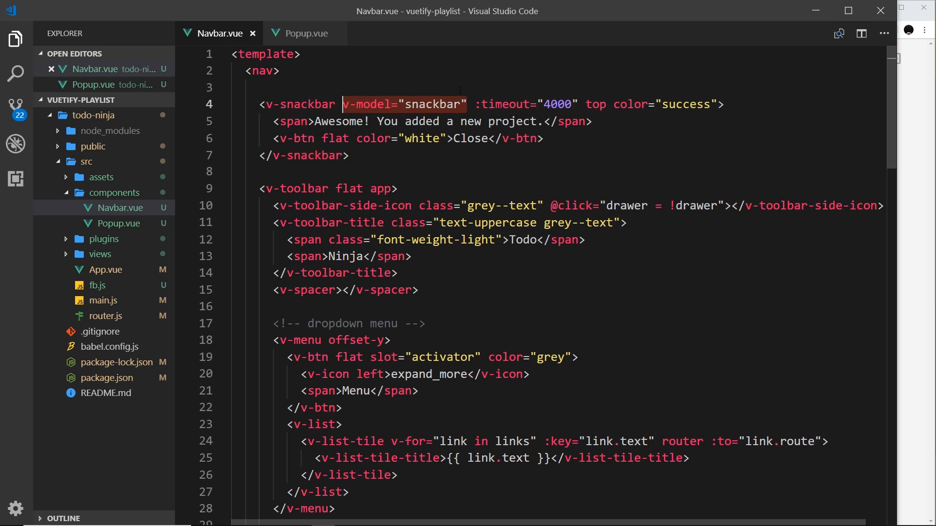
click(447, 138)
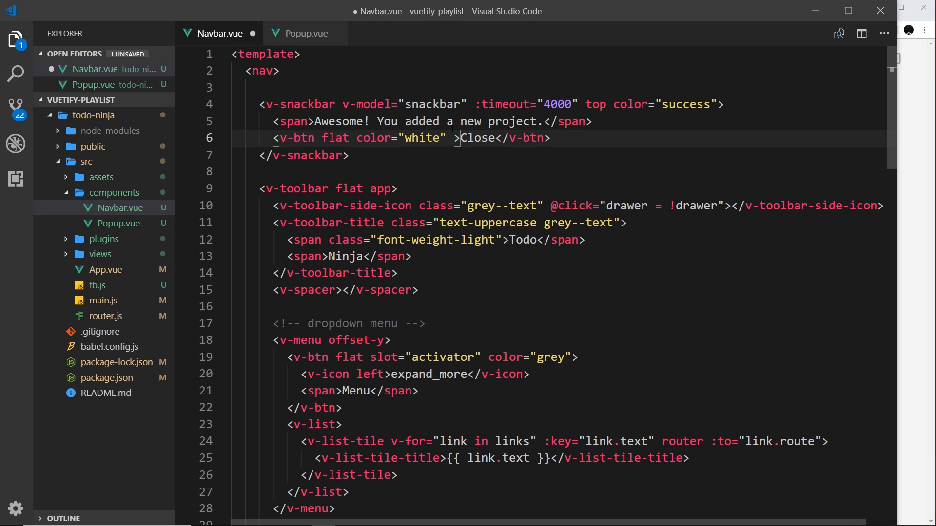
text(@click=)
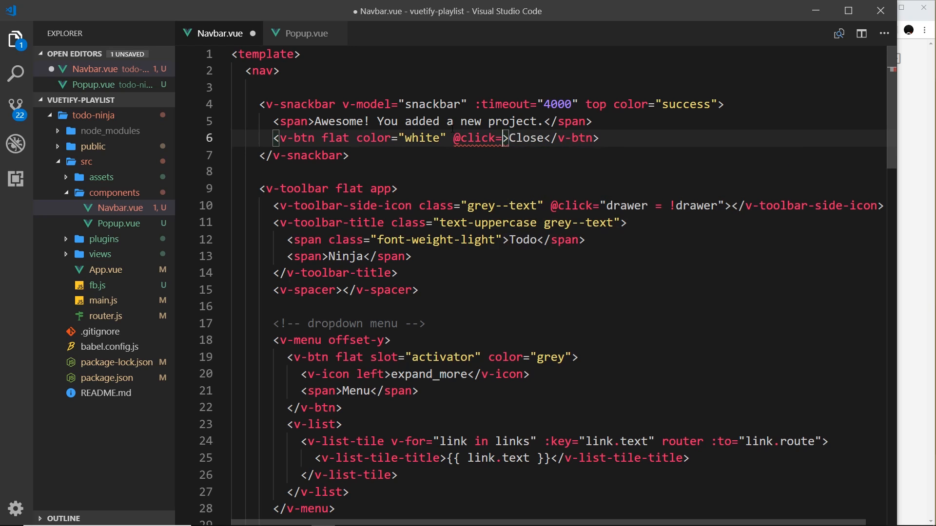
text(snackbar = false")
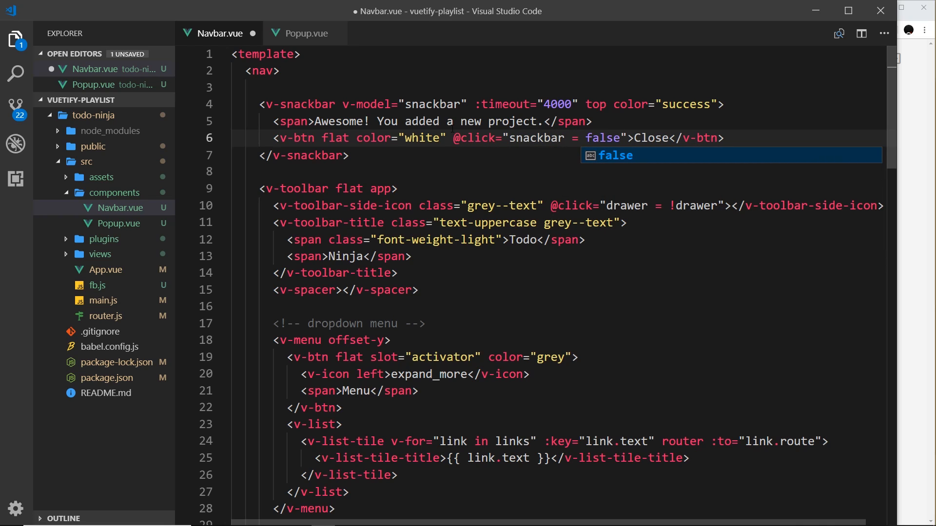
scroll(down, 3)
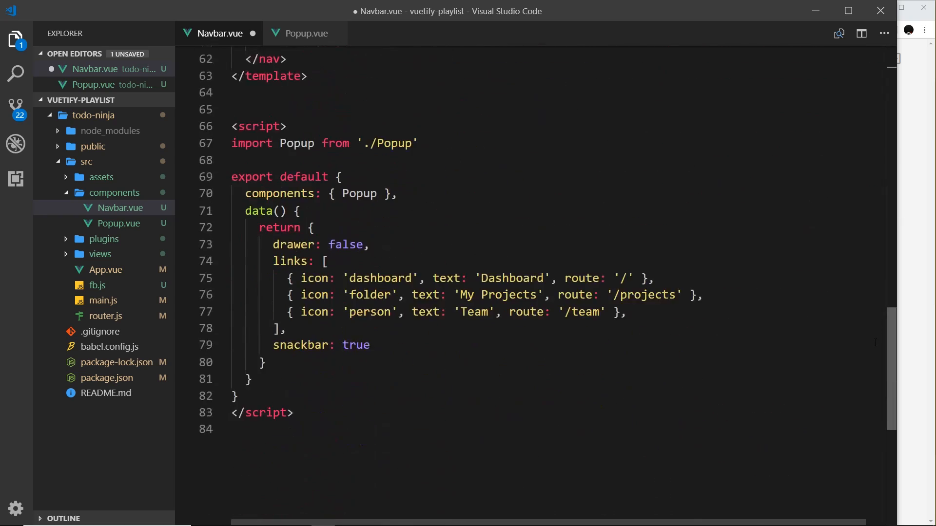
scroll(down, 3)
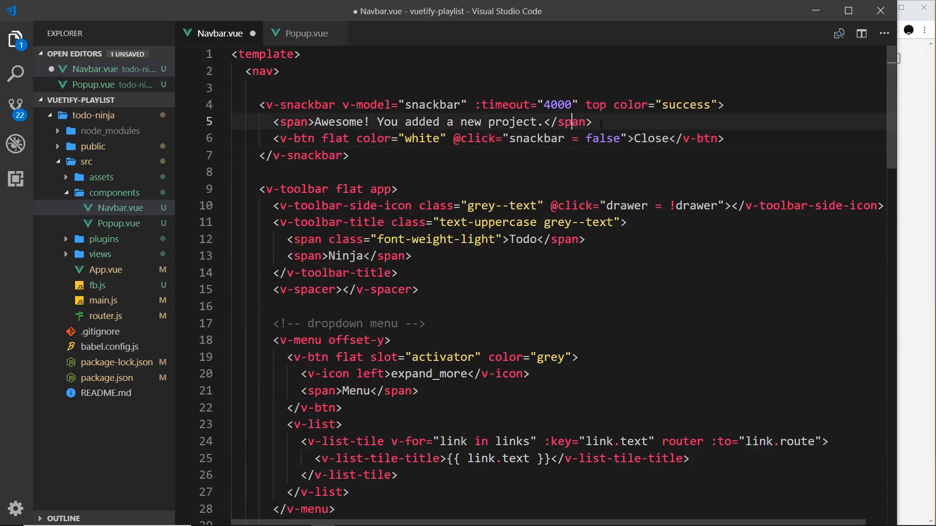
key(ctrl+s)
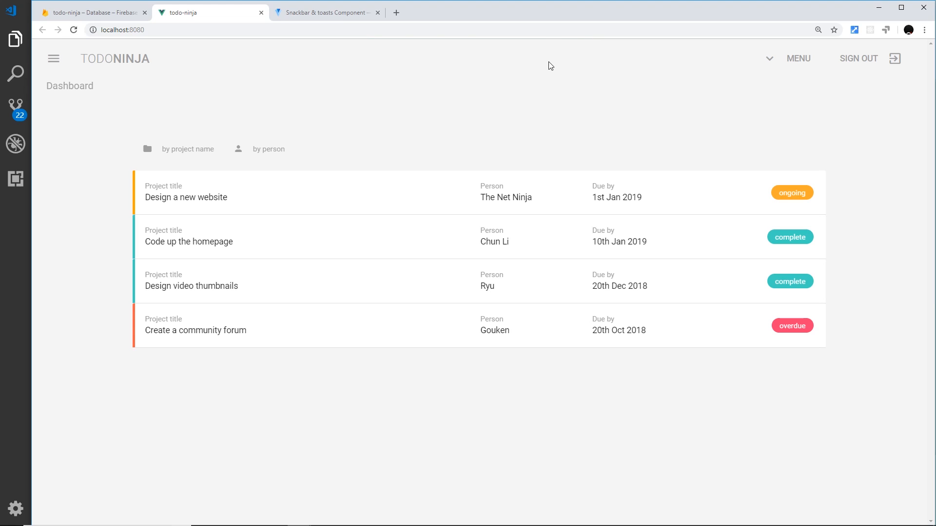
mouse_move(444, 88)
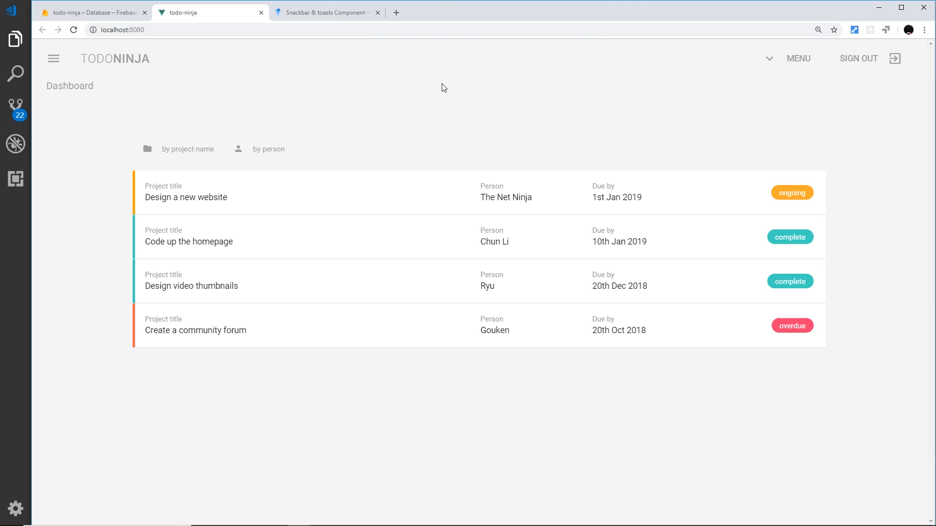
mouse_move(567, 103)
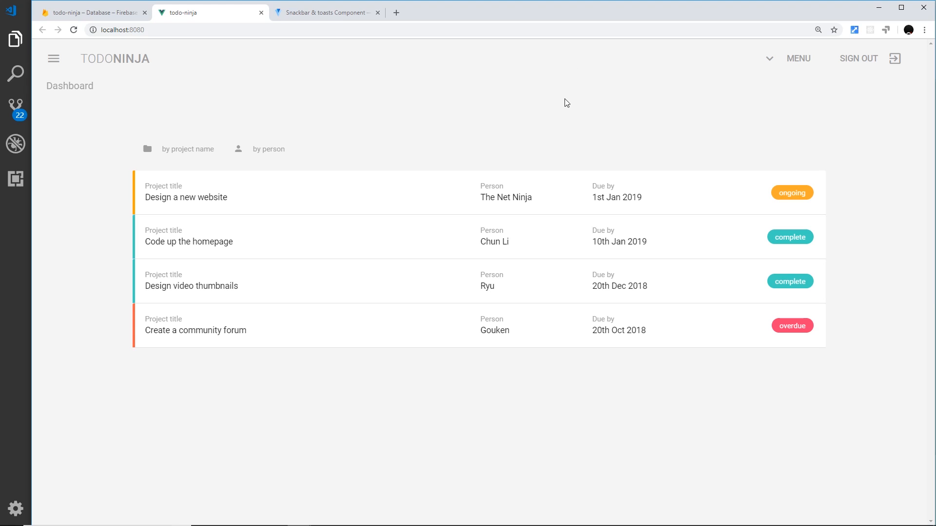
mouse_move(53, 63)
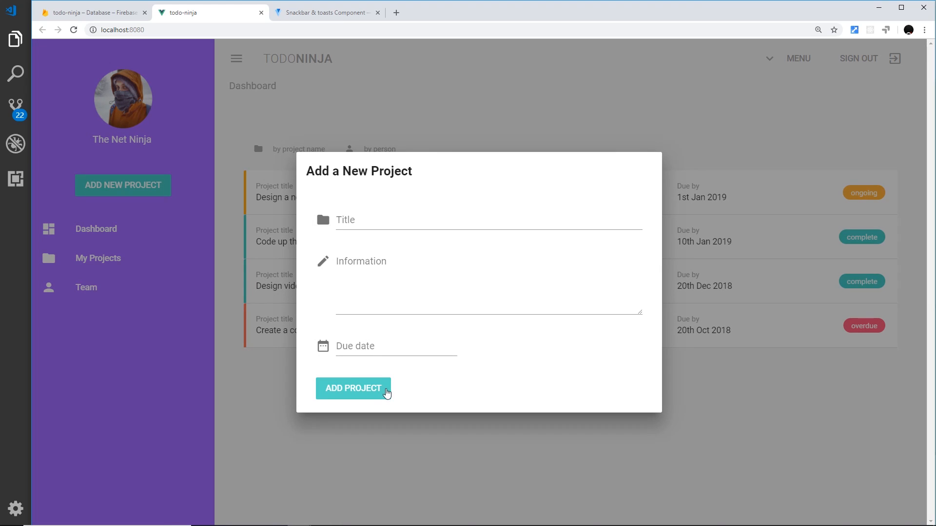
mouse_move(576, 275)
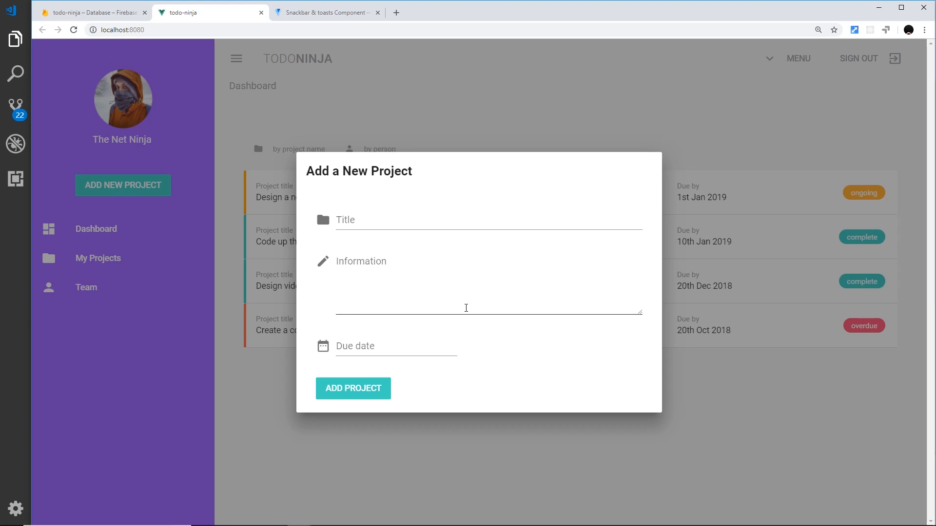
mouse_move(588, 96)
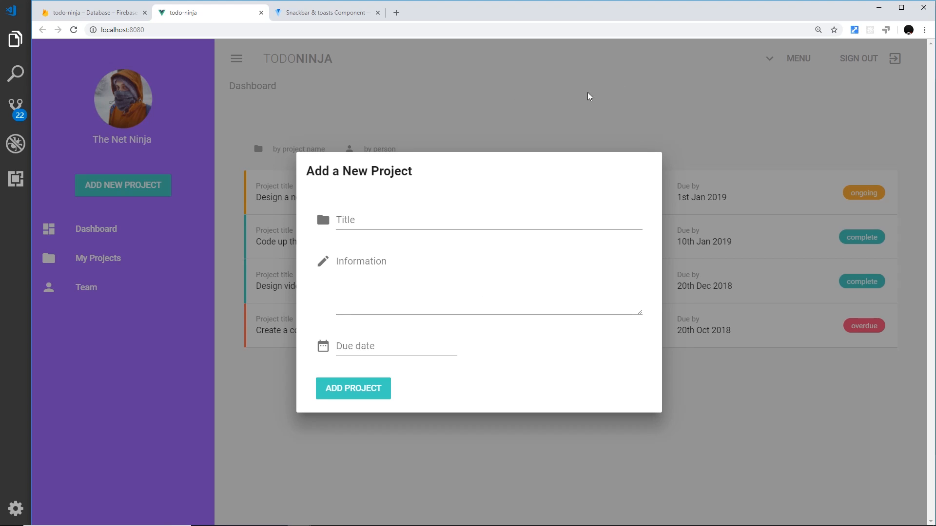
mouse_move(530, 73)
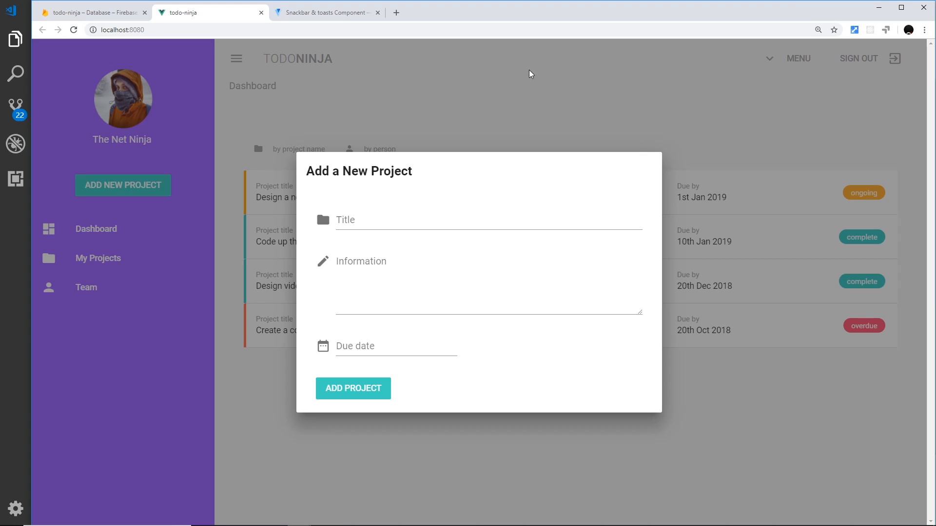
mouse_move(353, 389)
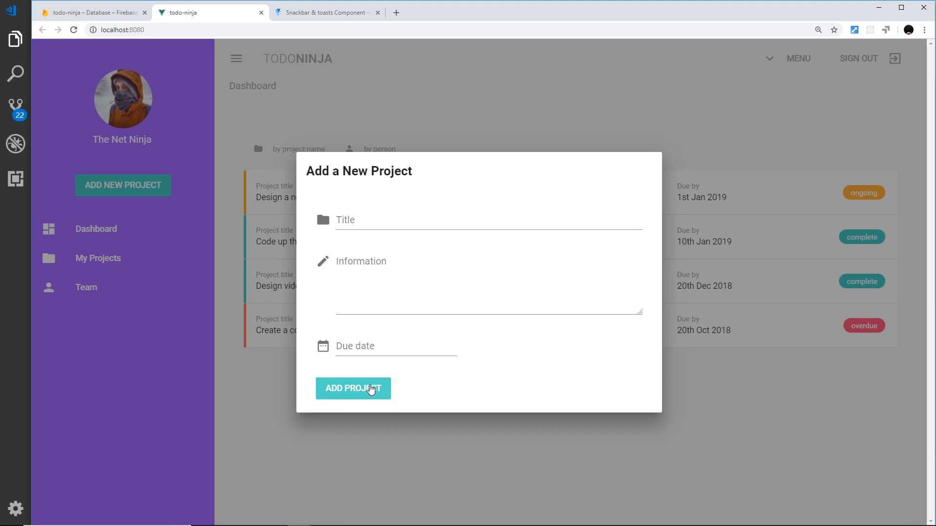
mouse_move(371, 394)
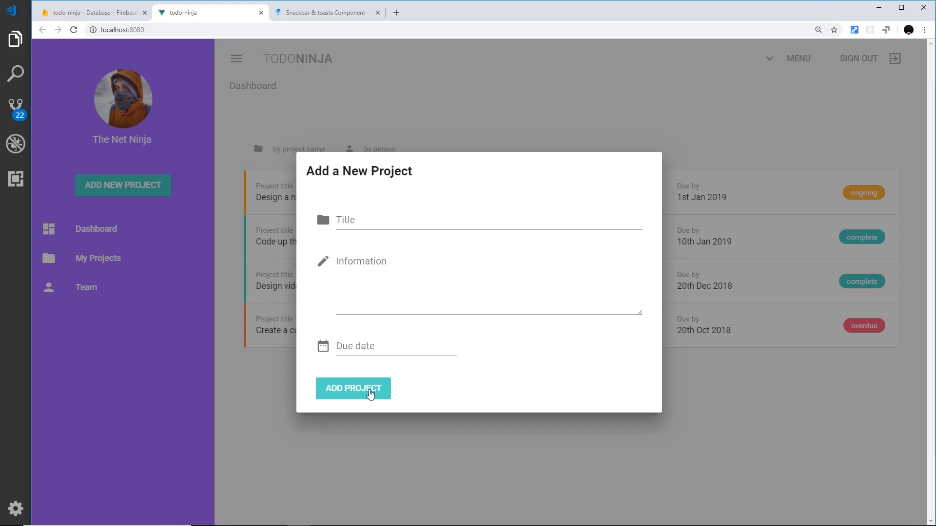
mouse_move(365, 384)
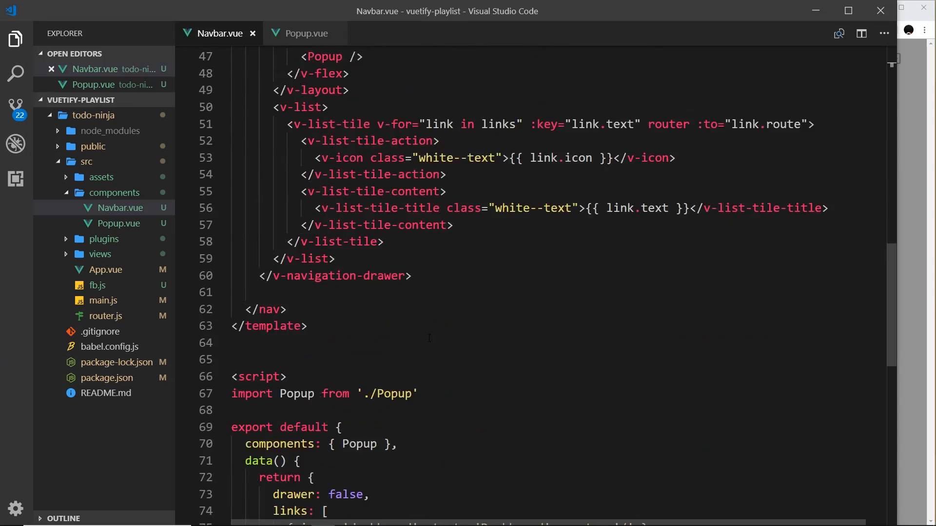
Step: Change the snackbar data property in Navbar.vue from true to false
scroll(down, 3)
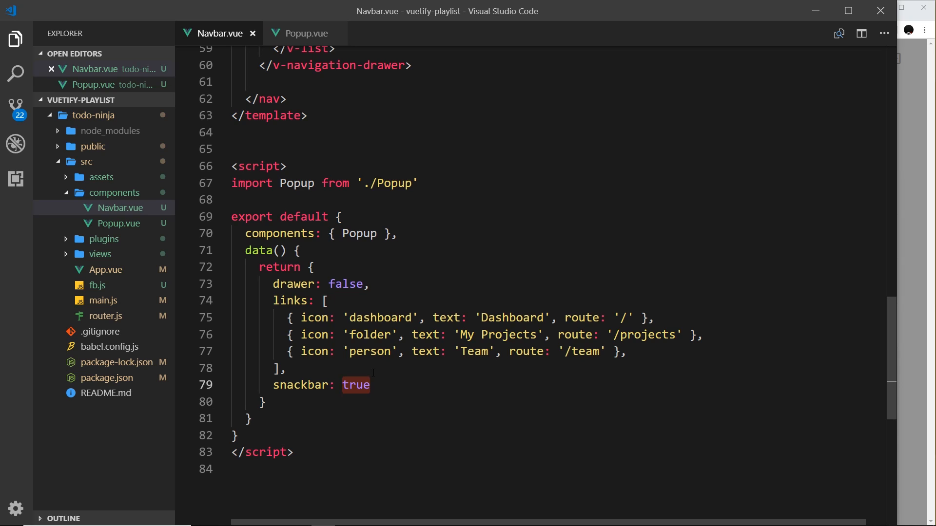
text(false)
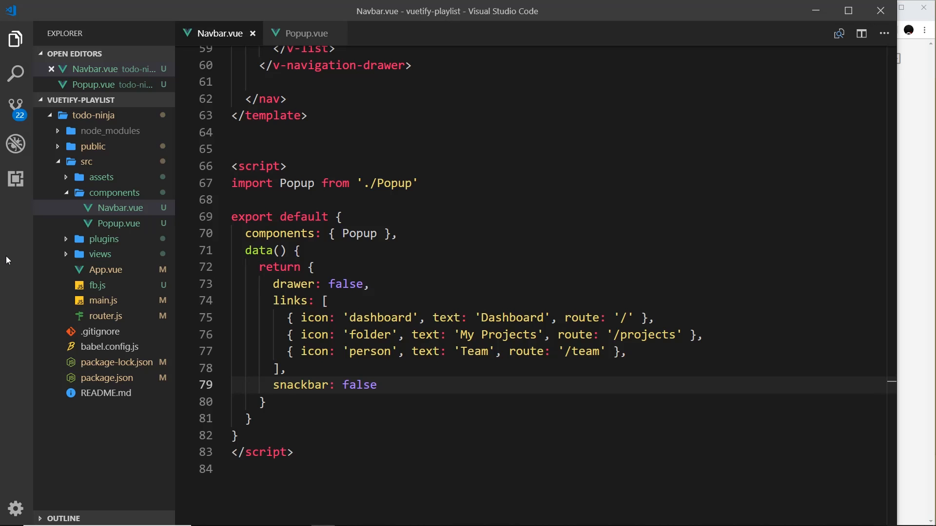
Step: In Popup.vue's submit callback emit this.$emit('projectAdded') after this.dialog = false, and save
click(304, 34)
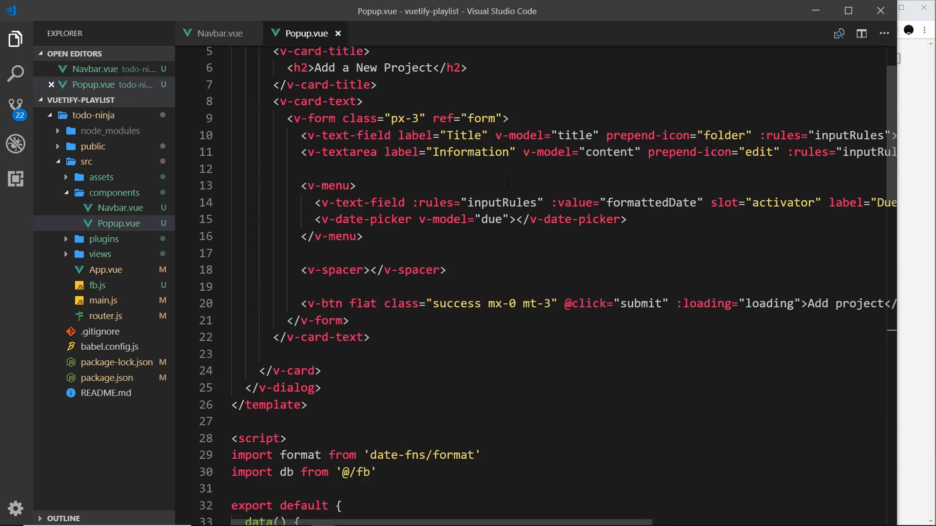
scroll(down, 3)
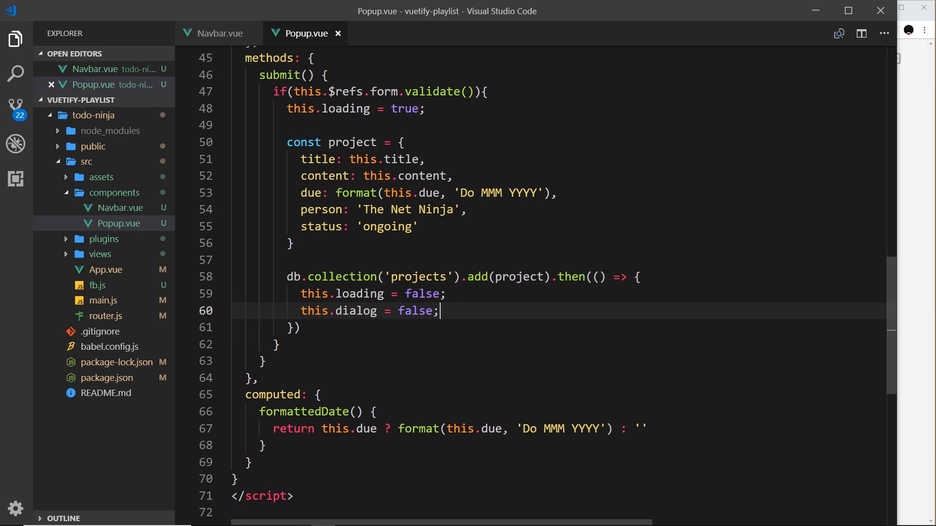
text(this.$)
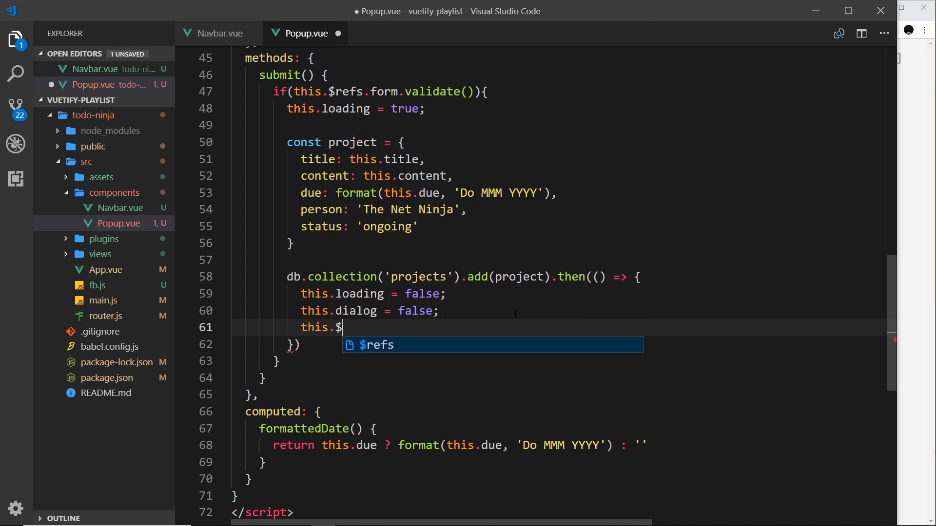
text(emit)
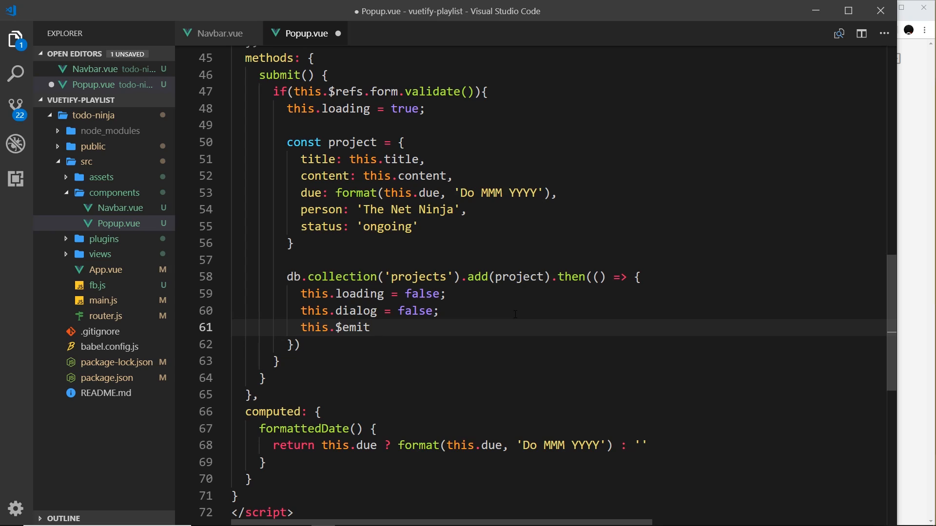
text(())
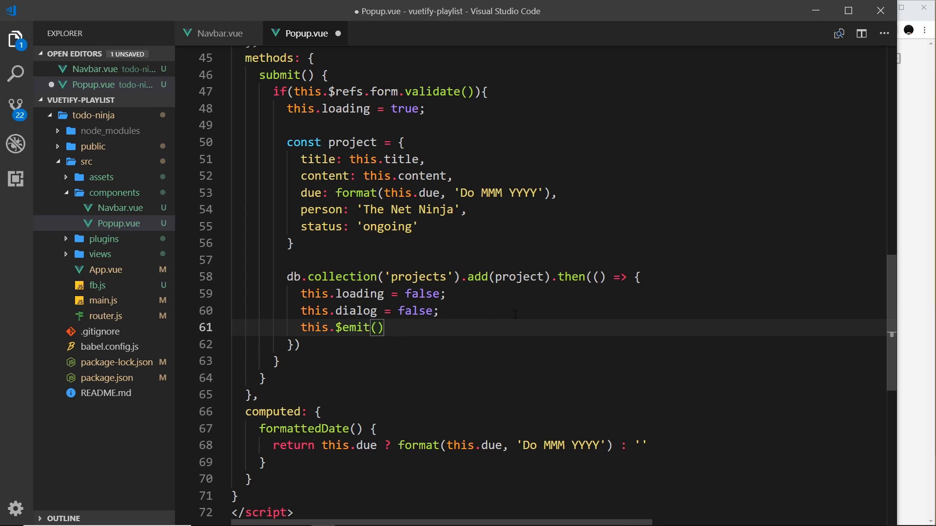
text('')
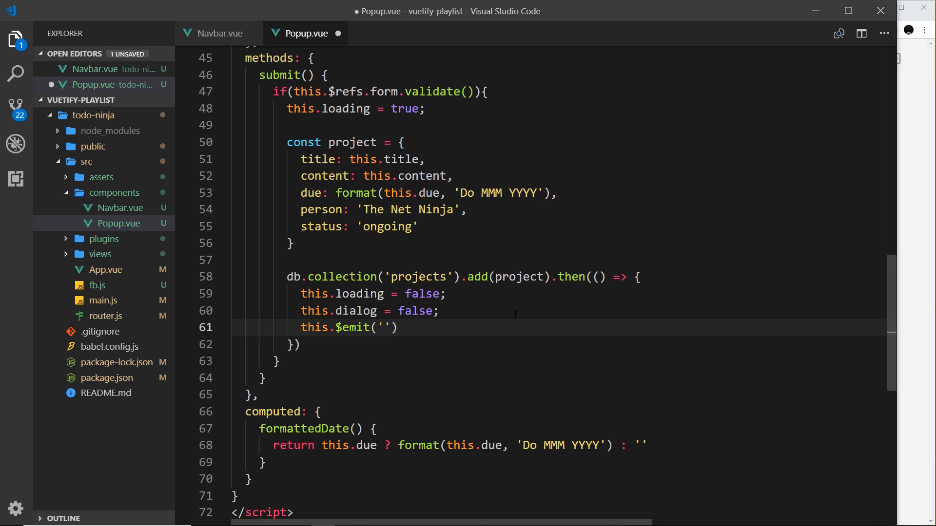
text(projectAdded)
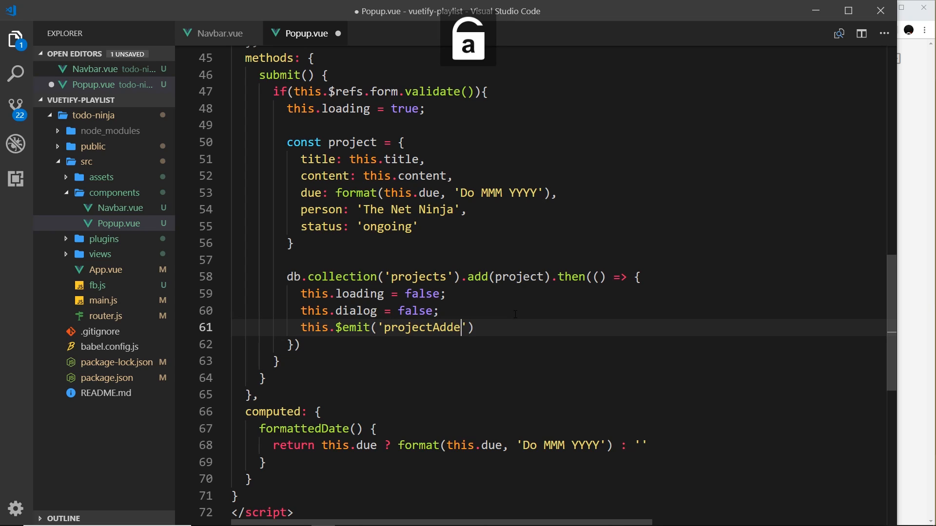
text(d)
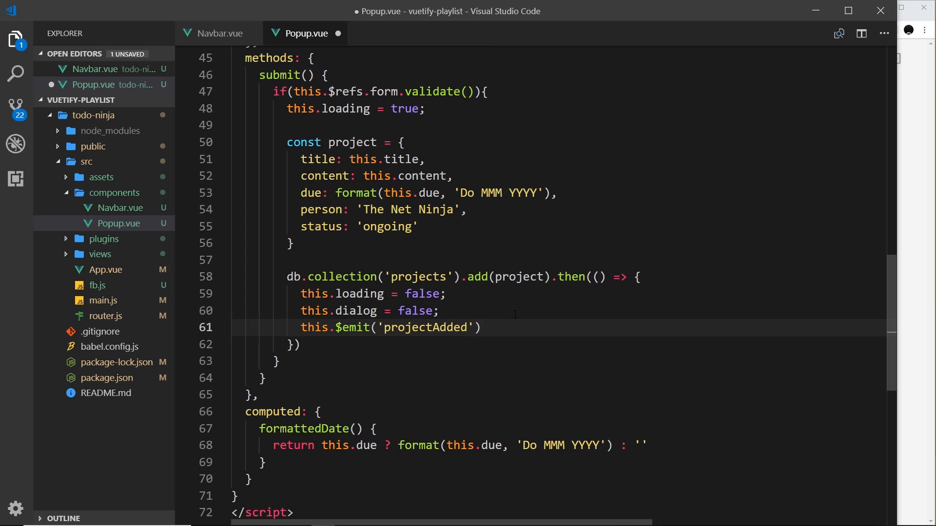
key(ctrl+s)
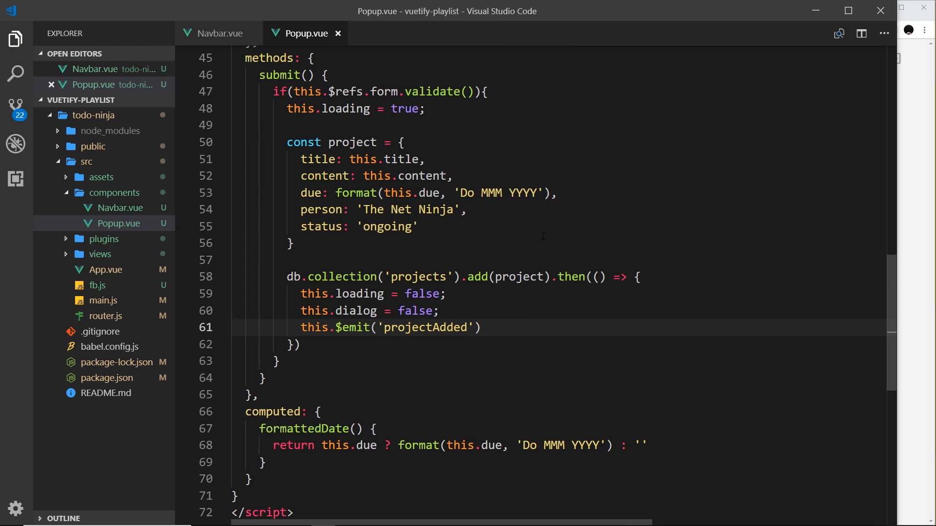
click(218, 34)
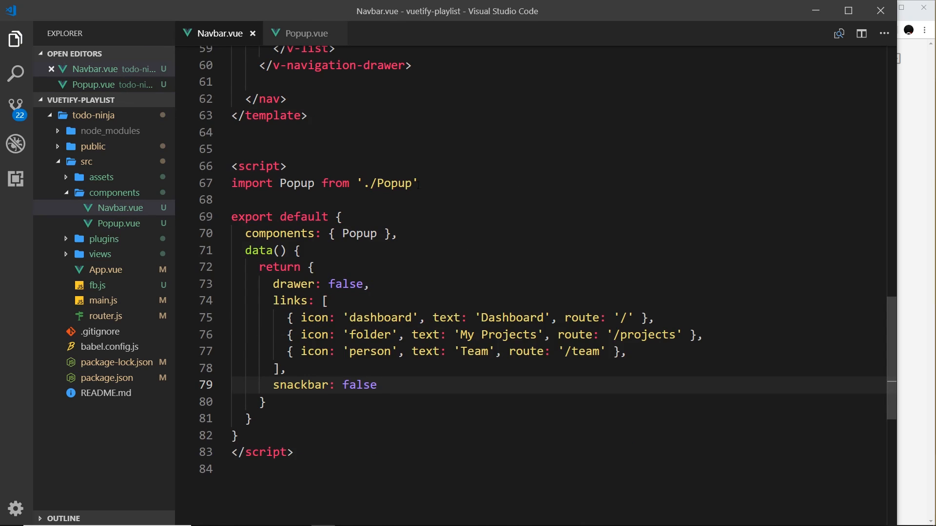
scroll(up, 3)
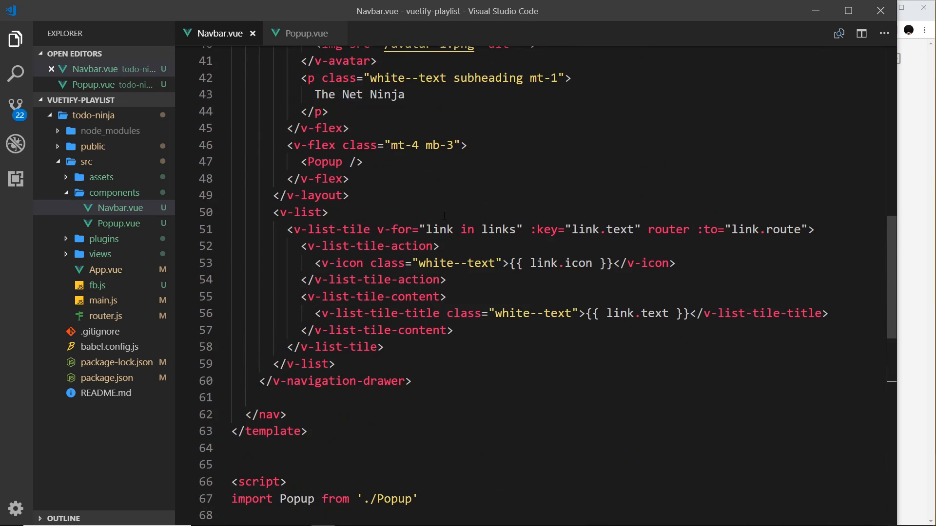
scroll(up, 3)
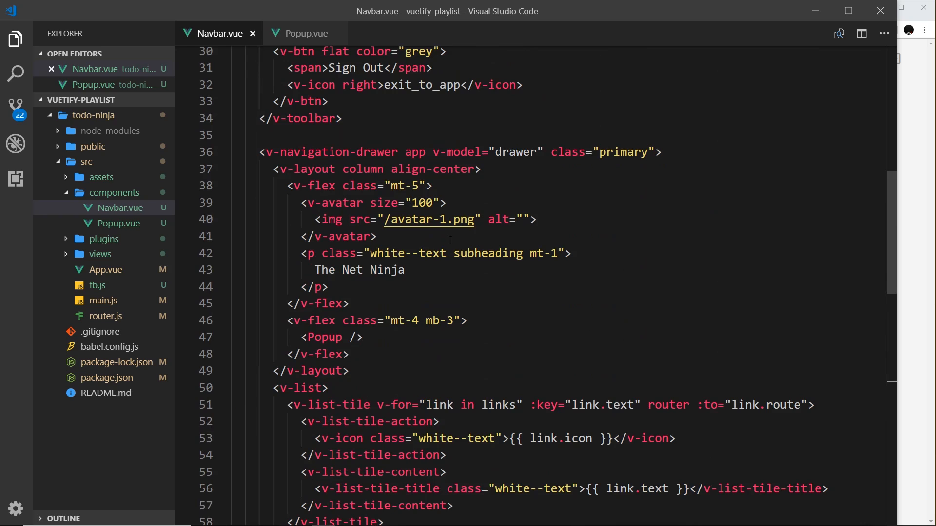
click(348, 337)
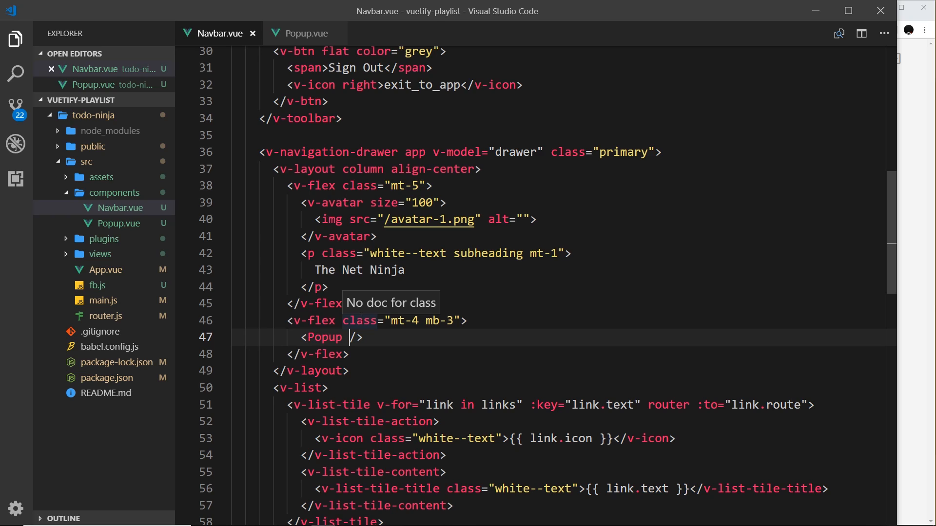
text(@)
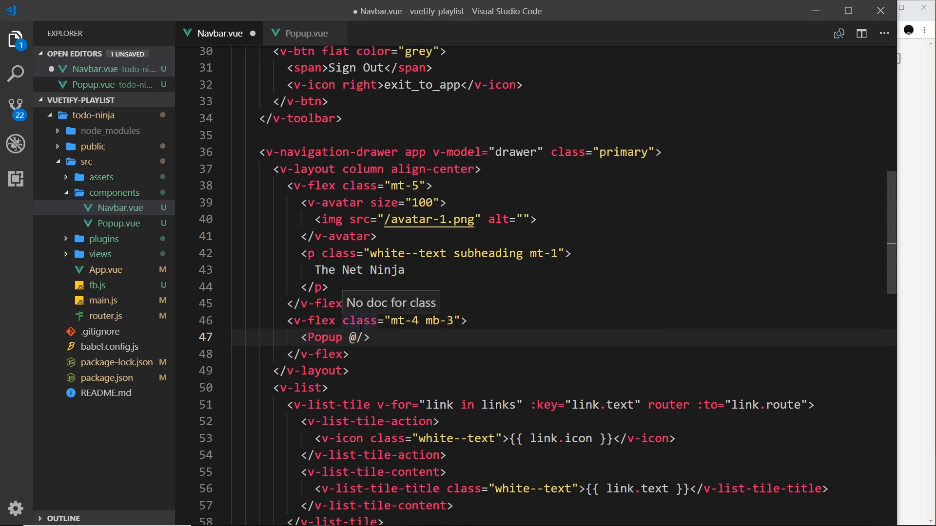
text(projectAdded)
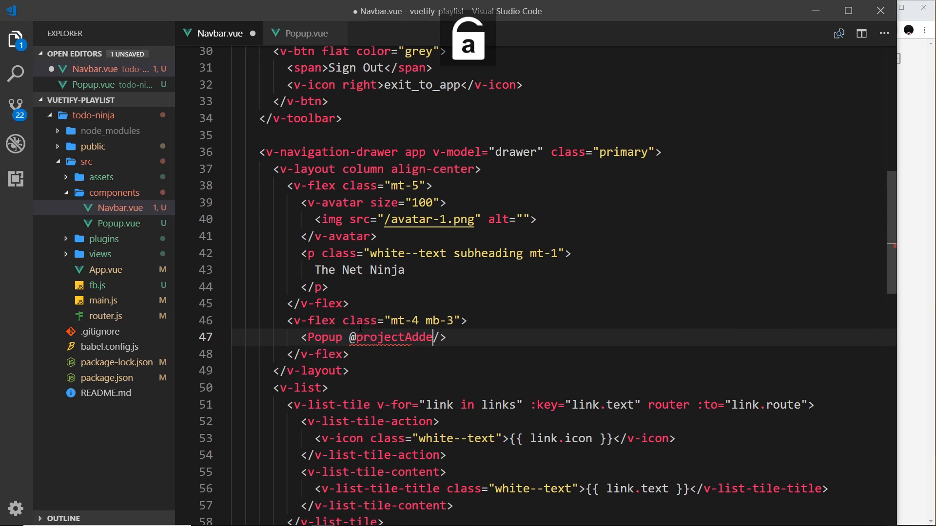
text(d=)
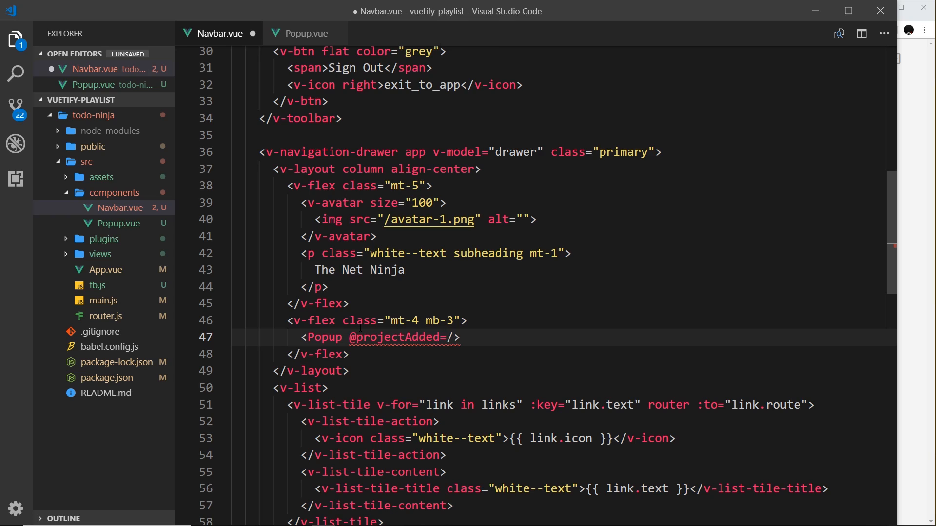
text(="")
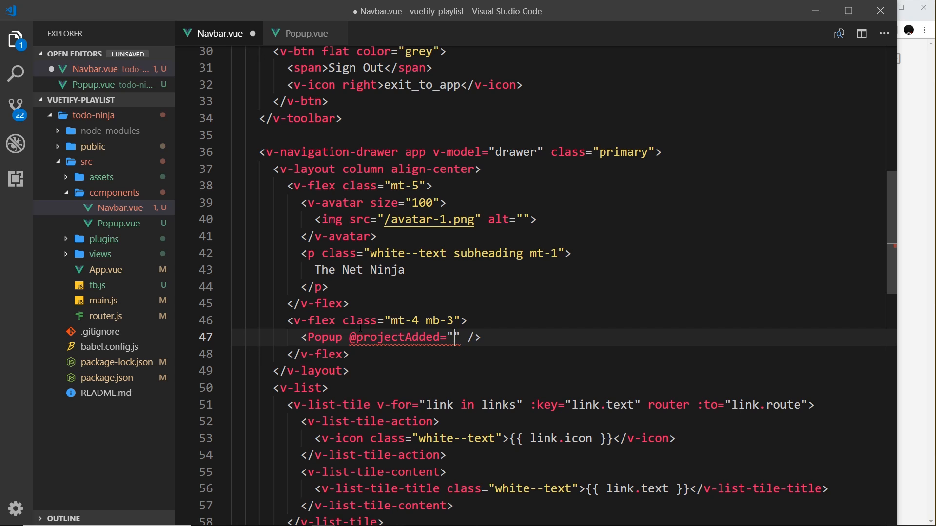
scroll(down, 3)
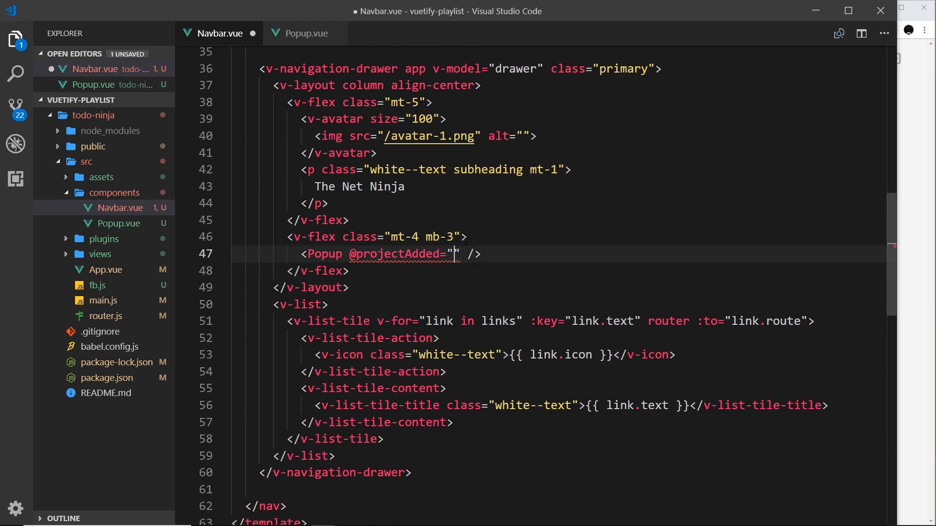
text(snackbar = true)
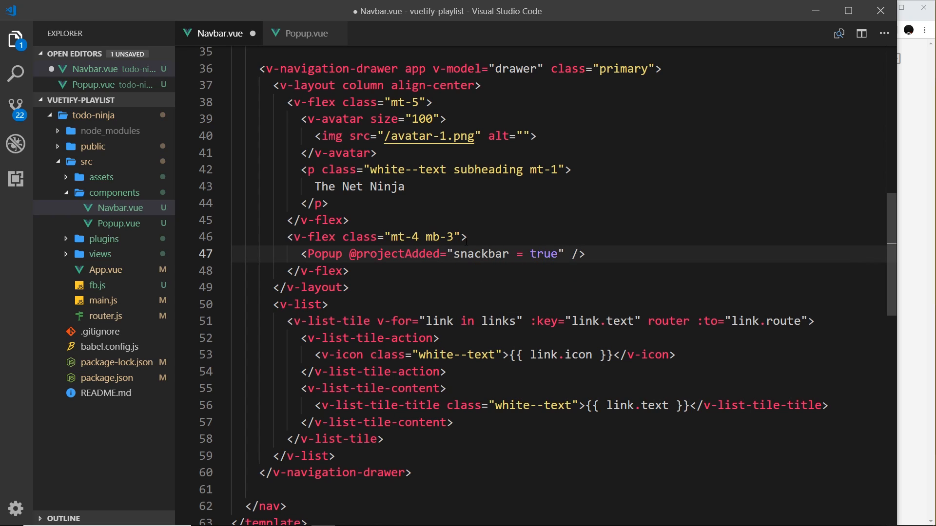
key(ctrl+s)
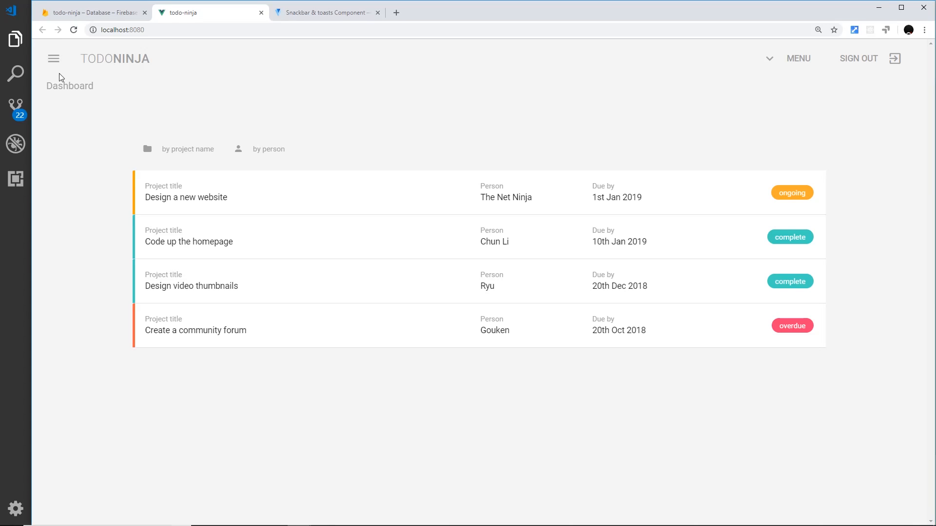
Step: Start a new project with title 'testing 123' and information 'blah blah blah'
click(53, 58)
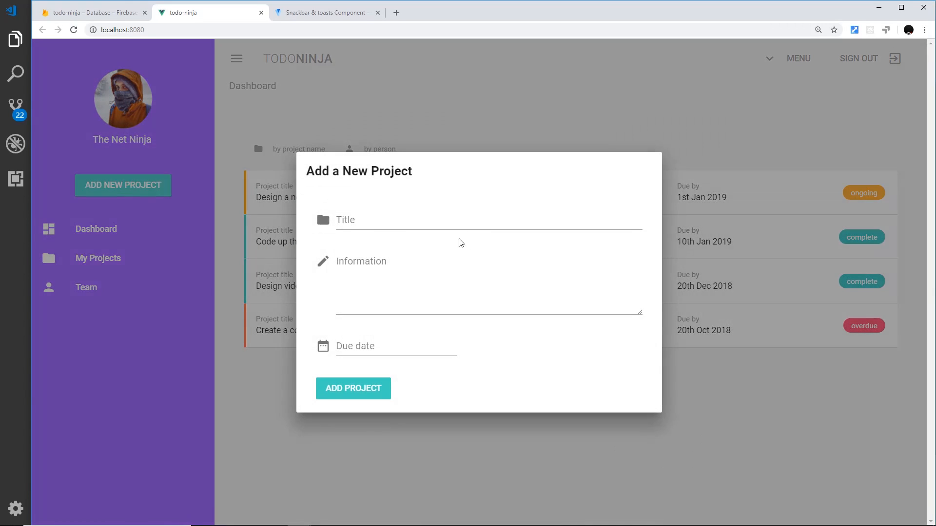
text(testing 123)
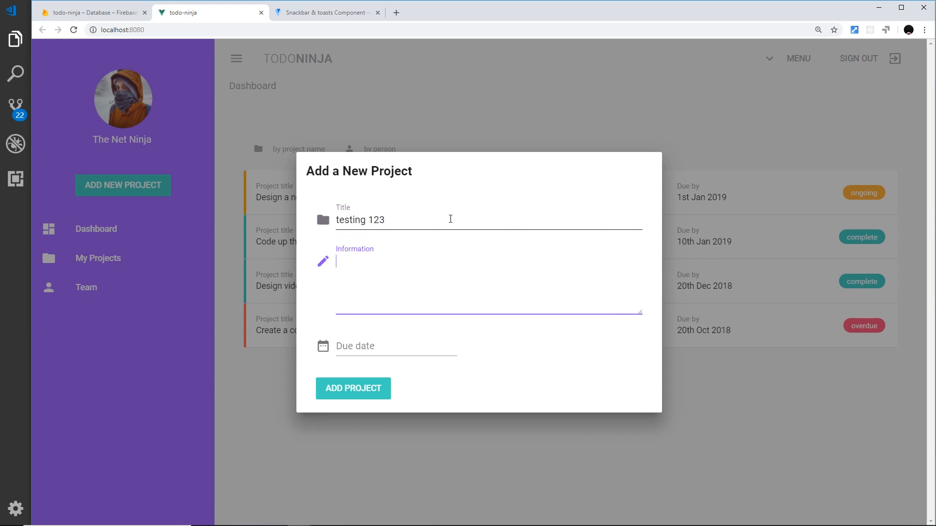
text(vbl)
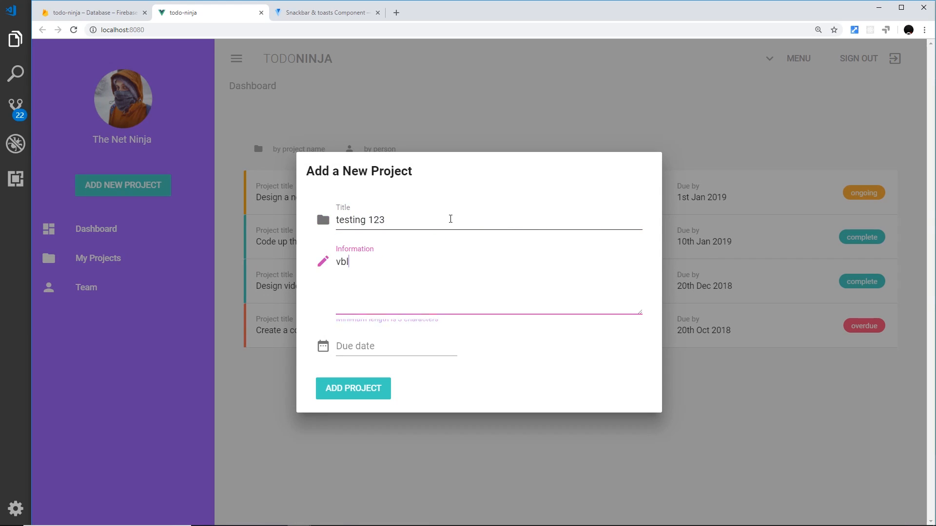
text(ah blah blah)
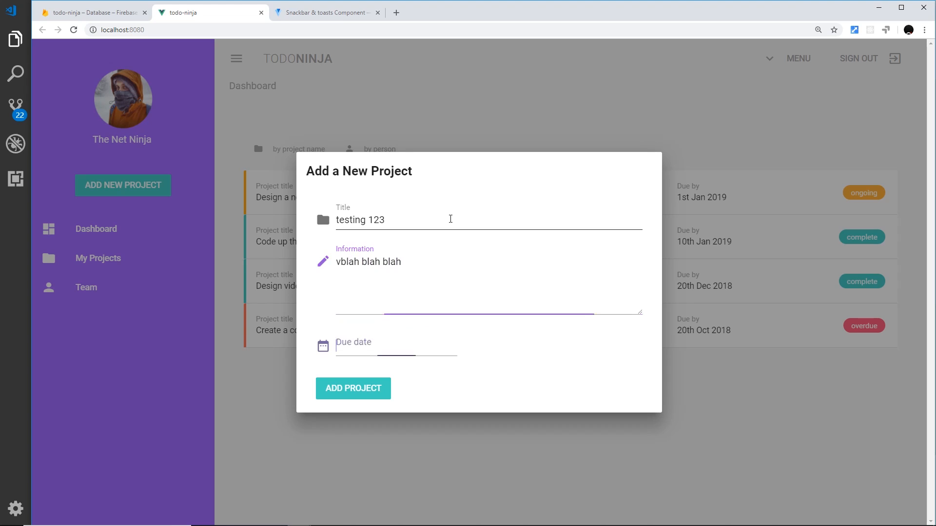
Step: Pick 30th Nov 2018 as the due date and submit the project to trigger the green snackbar
click(357, 351)
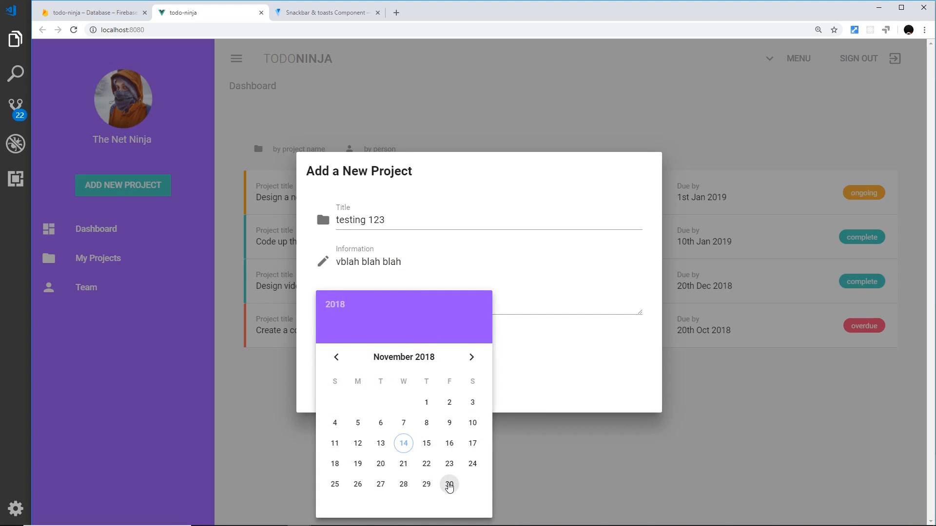
click(448, 485)
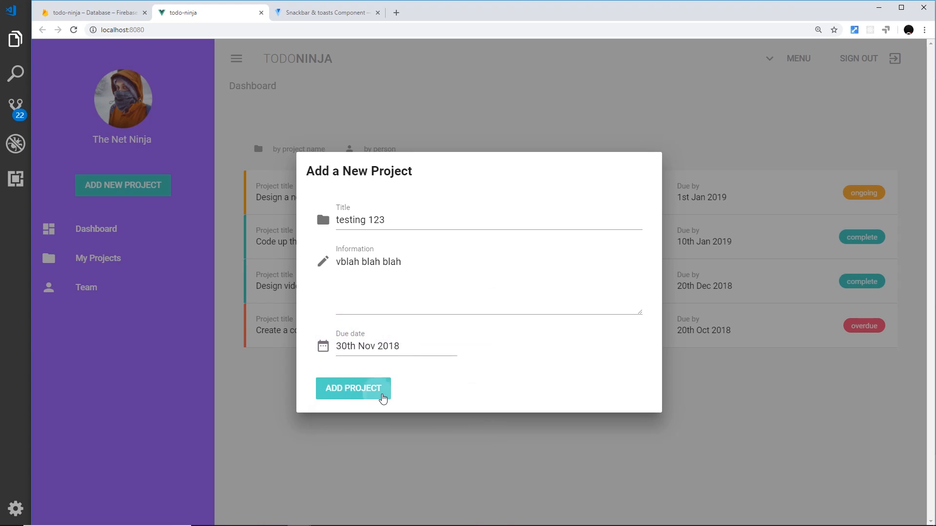
click(353, 388)
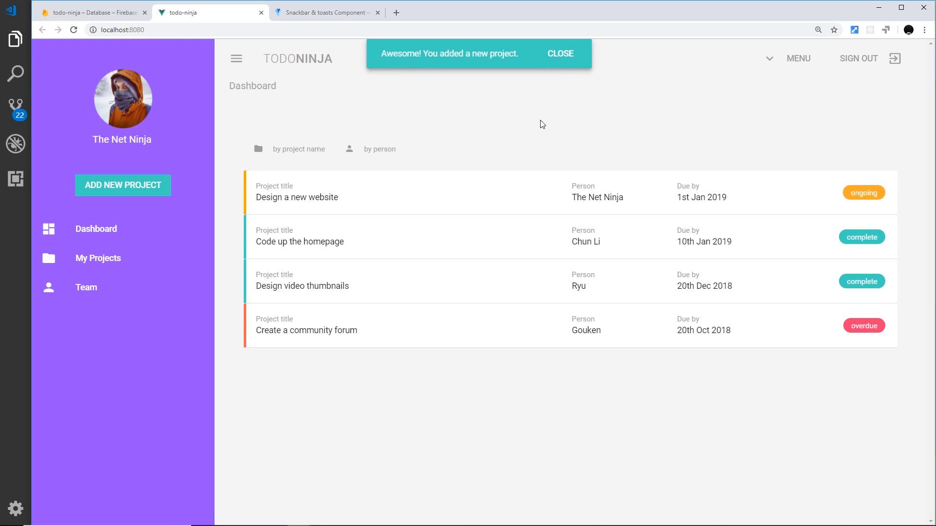
mouse_move(532, 100)
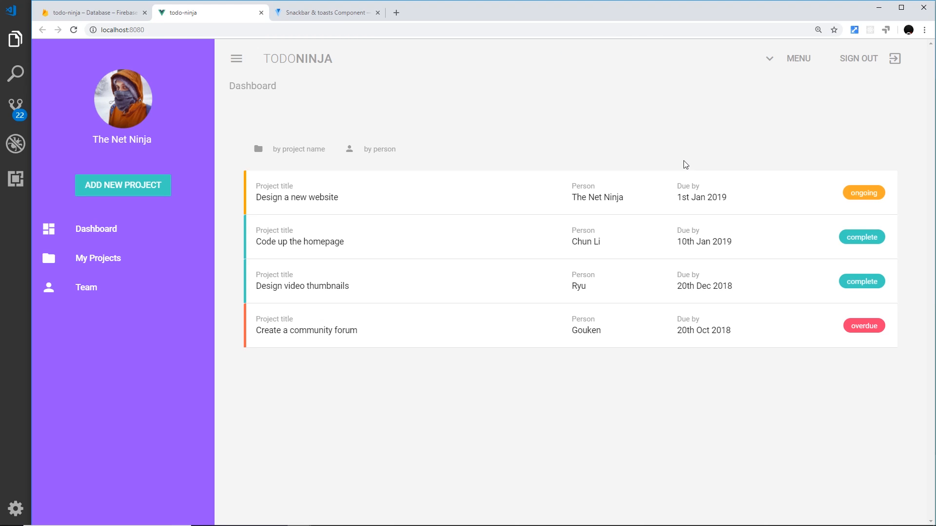
mouse_move(543, 135)
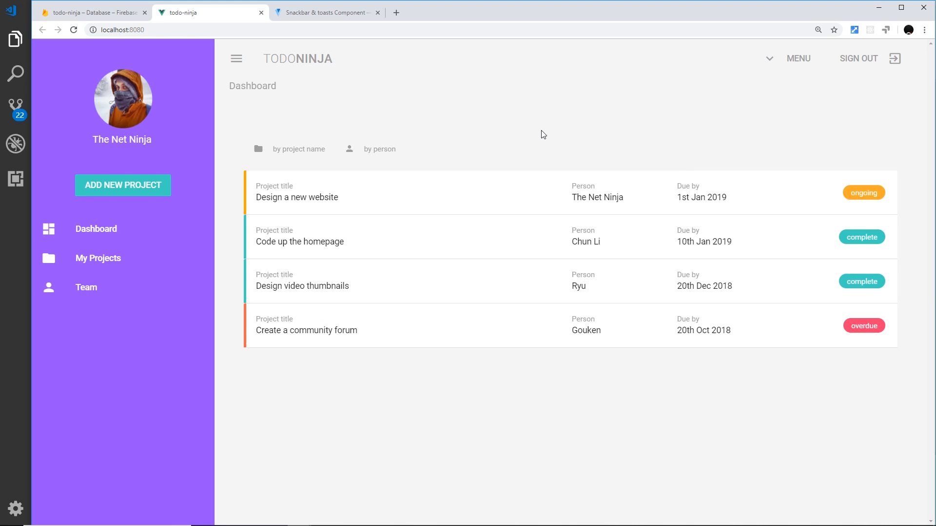
mouse_move(150, 31)
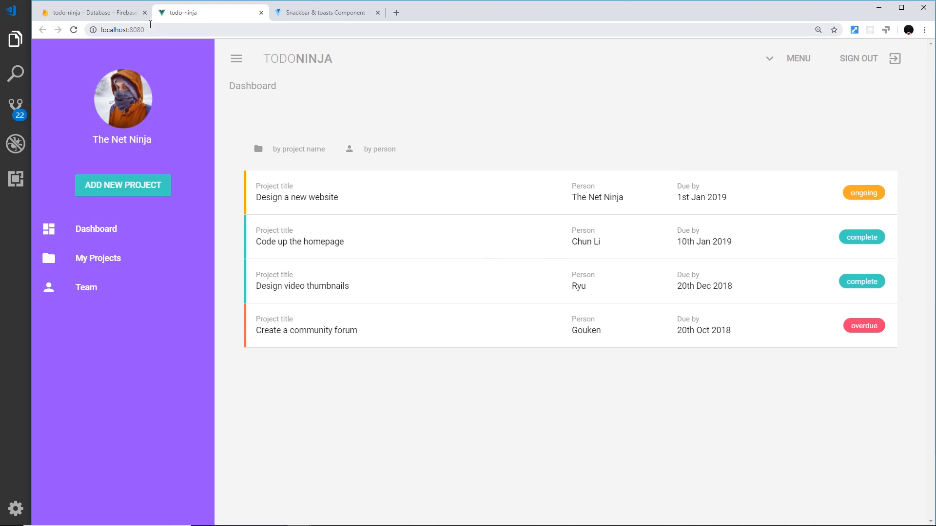
click(90, 11)
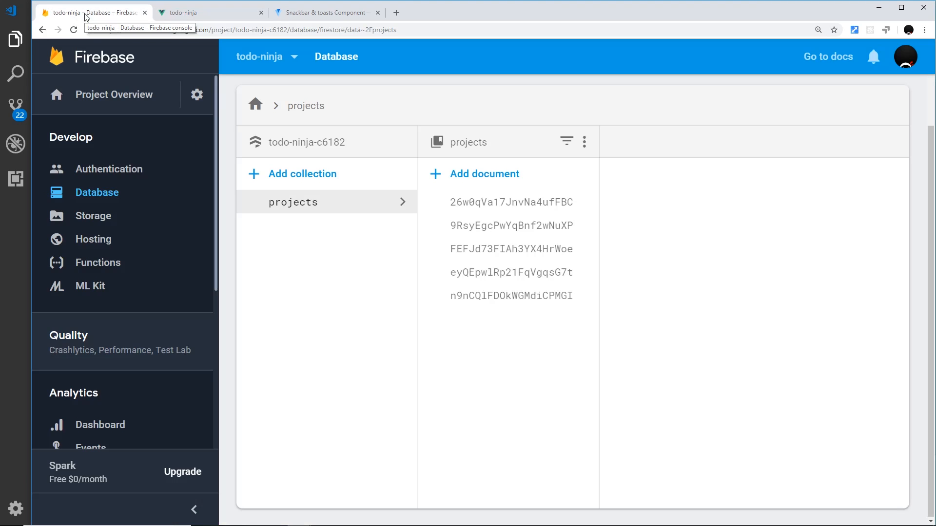
click(209, 12)
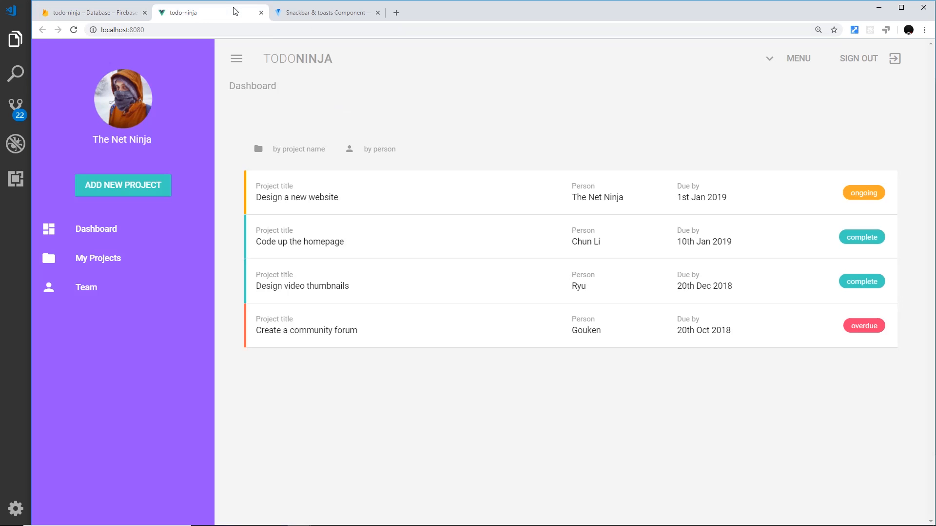
mouse_move(521, 207)
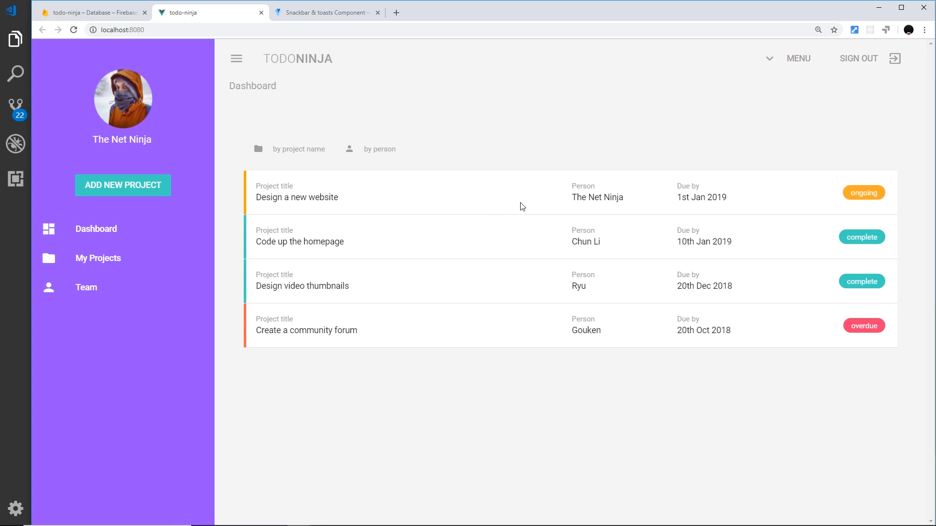